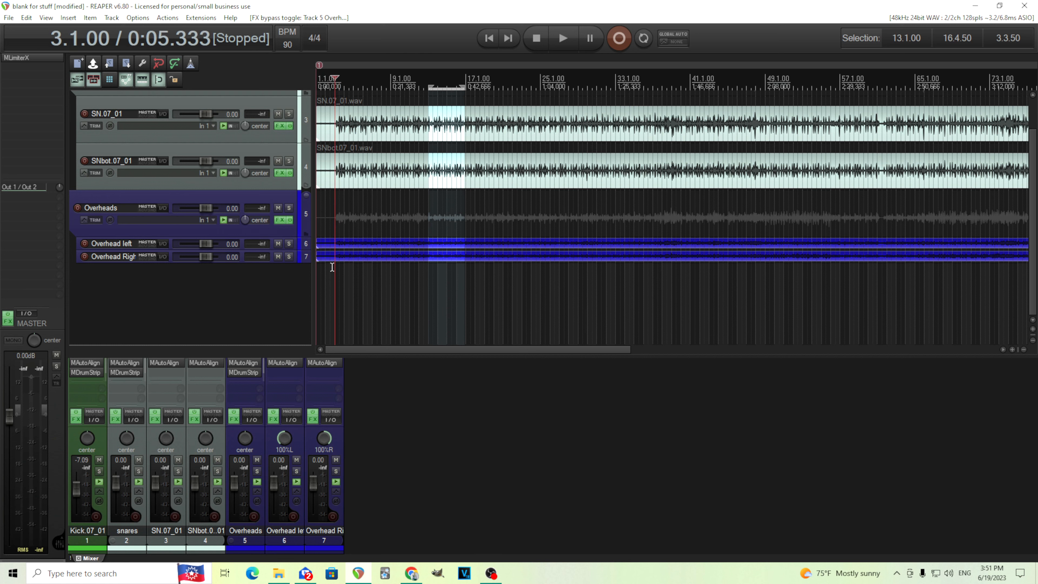
pyautogui.moveTo(103, 377)
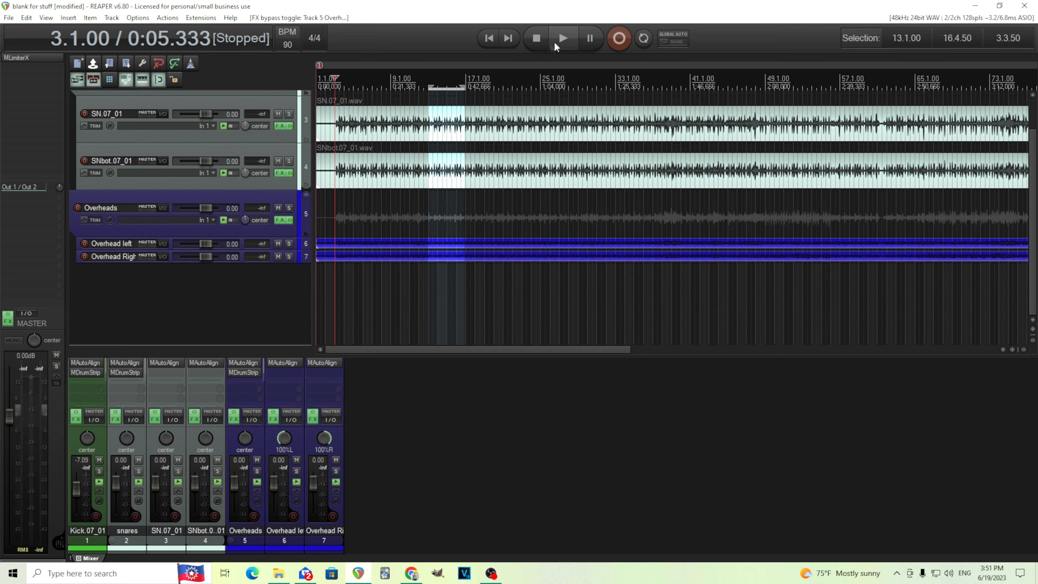
# Audition the drum mix and close the kick and overheads MDrumStrip windows
pyautogui.click(563, 37)
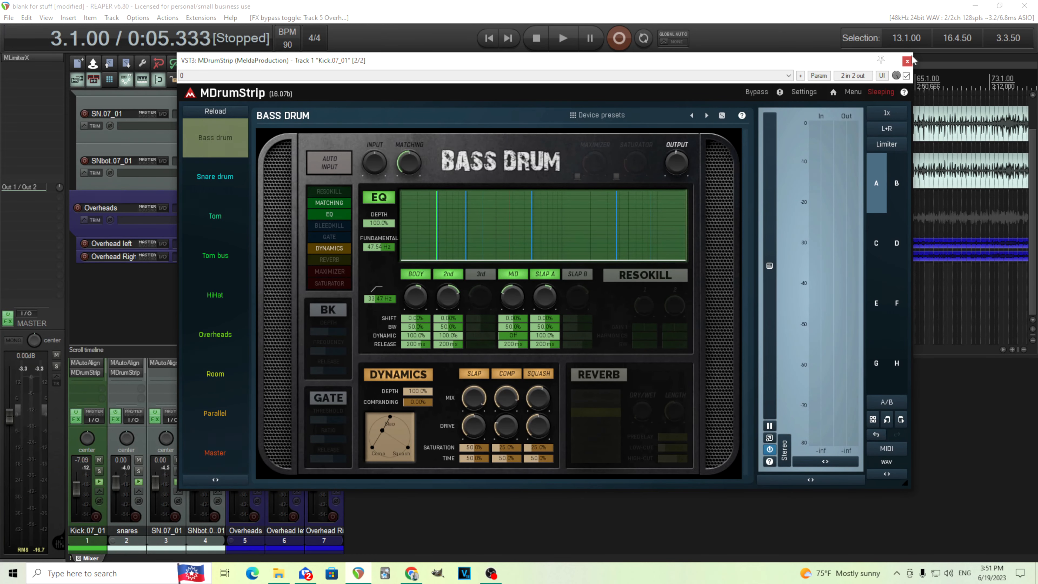
pyautogui.click(907, 60)
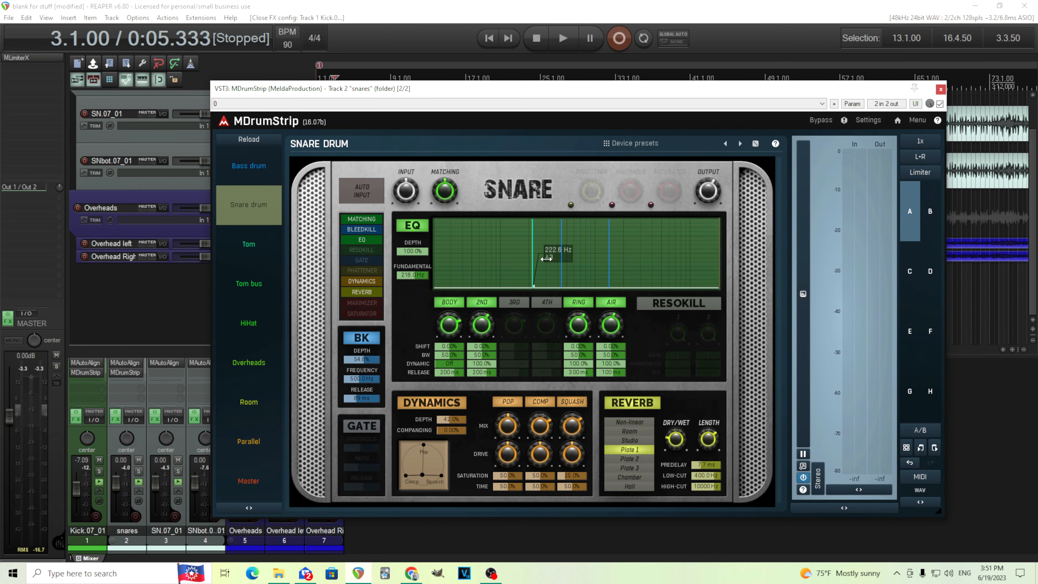
pyautogui.click(939, 90)
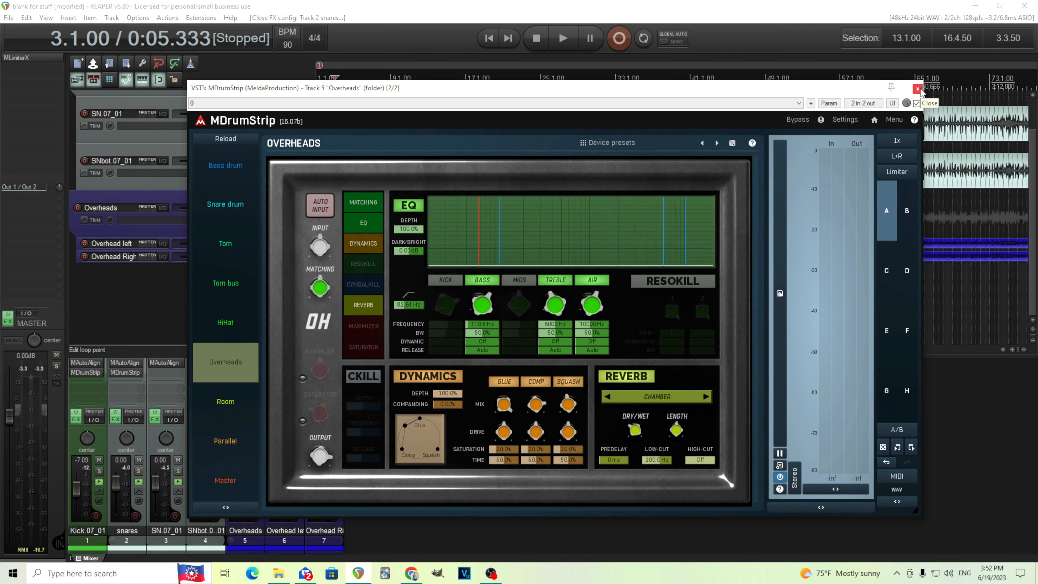
pyautogui.click(917, 88)
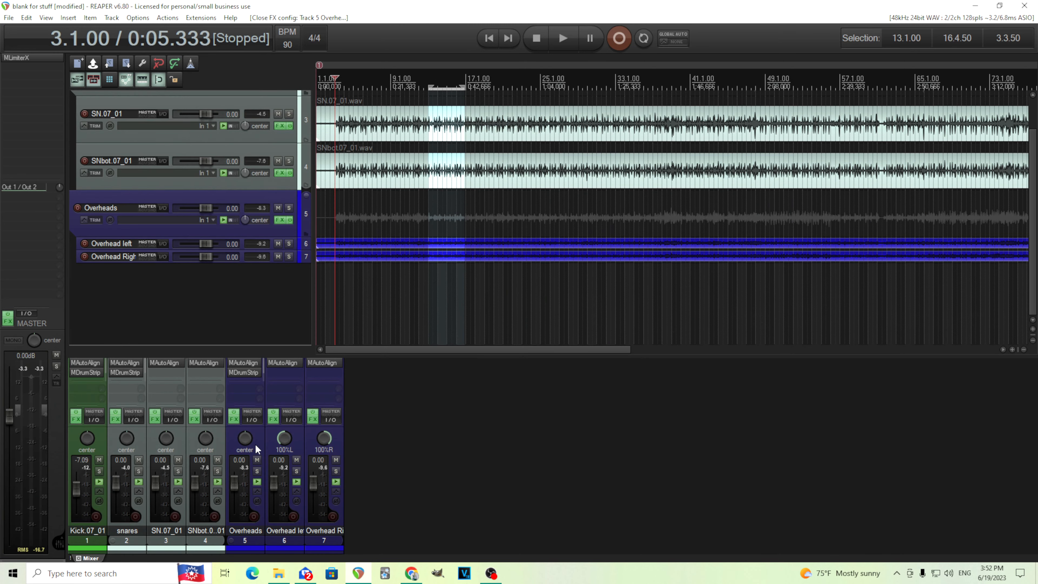
pyautogui.moveTo(223, 327)
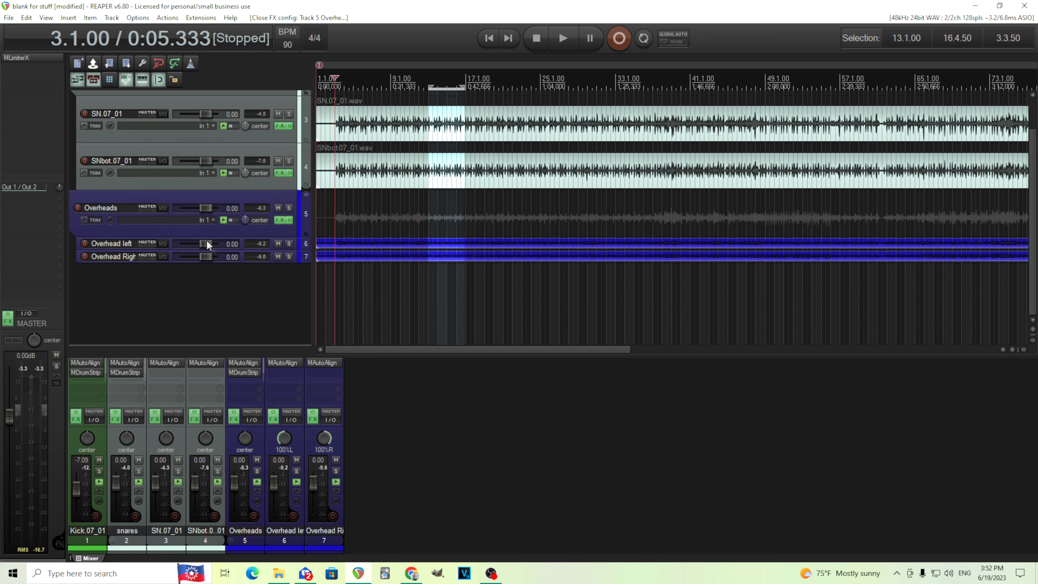
# Insert a new track named Para bus and confirm the kick's send into it
pyautogui.rightClick(105, 112)
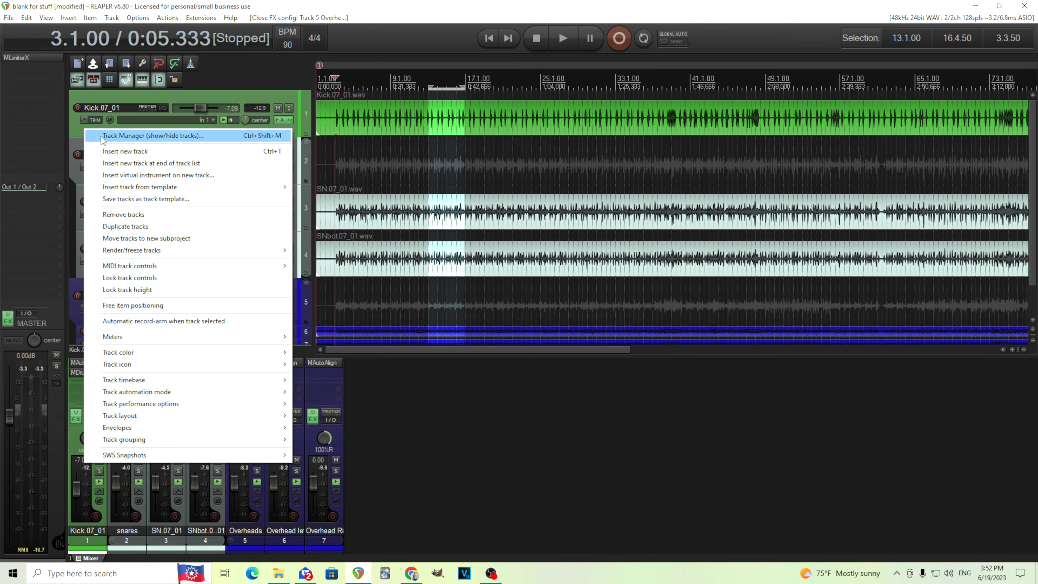
pyautogui.click(124, 150)
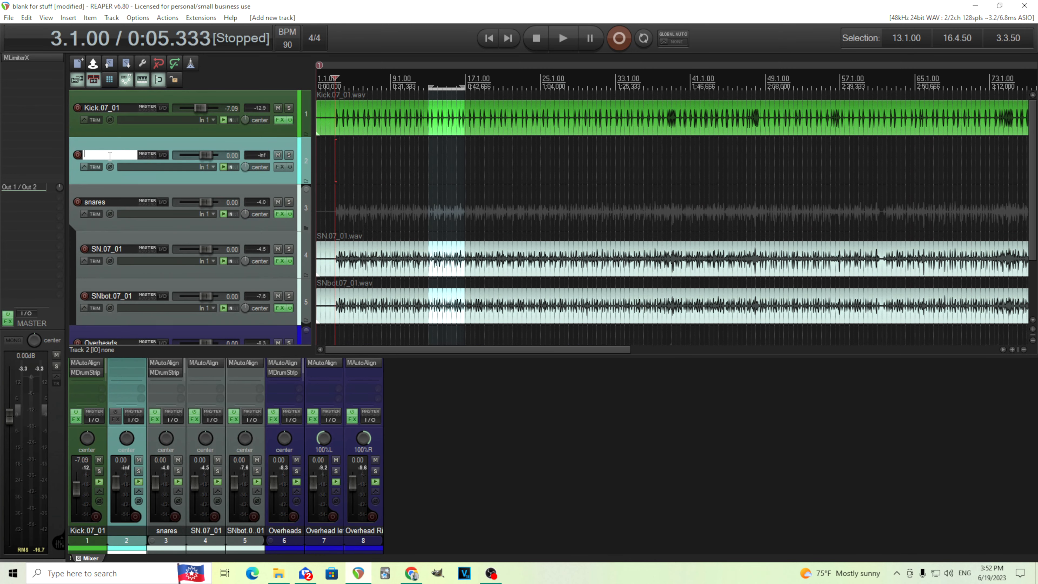
pyautogui.write('Para bus')
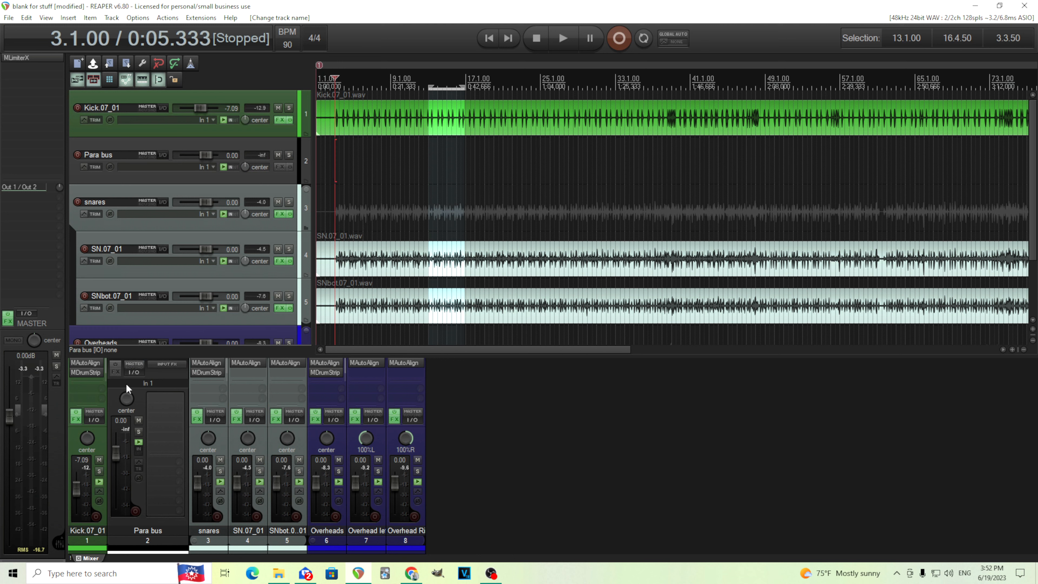
pyautogui.moveTo(126, 537)
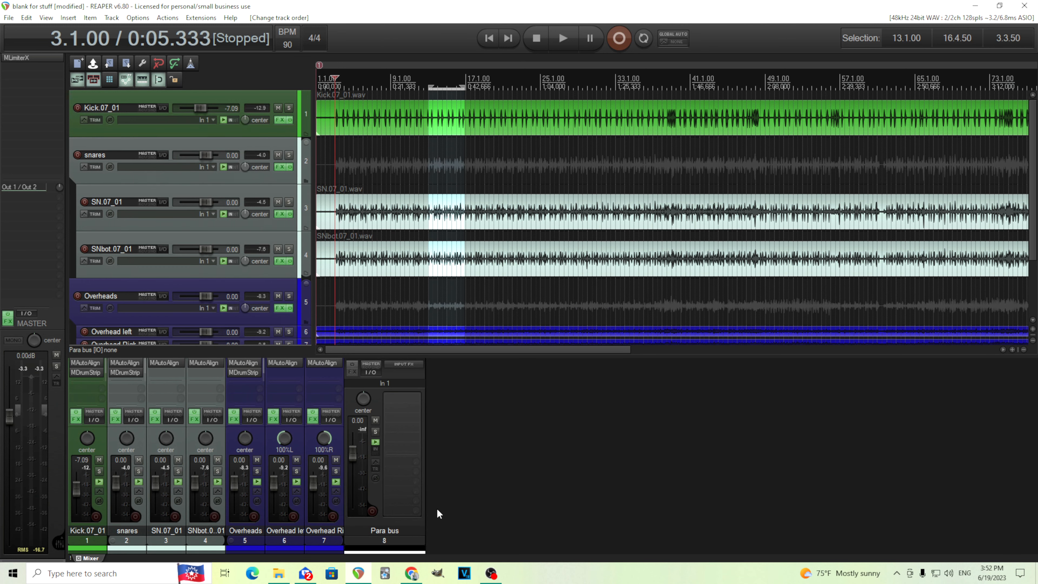
pyautogui.moveTo(171, 434)
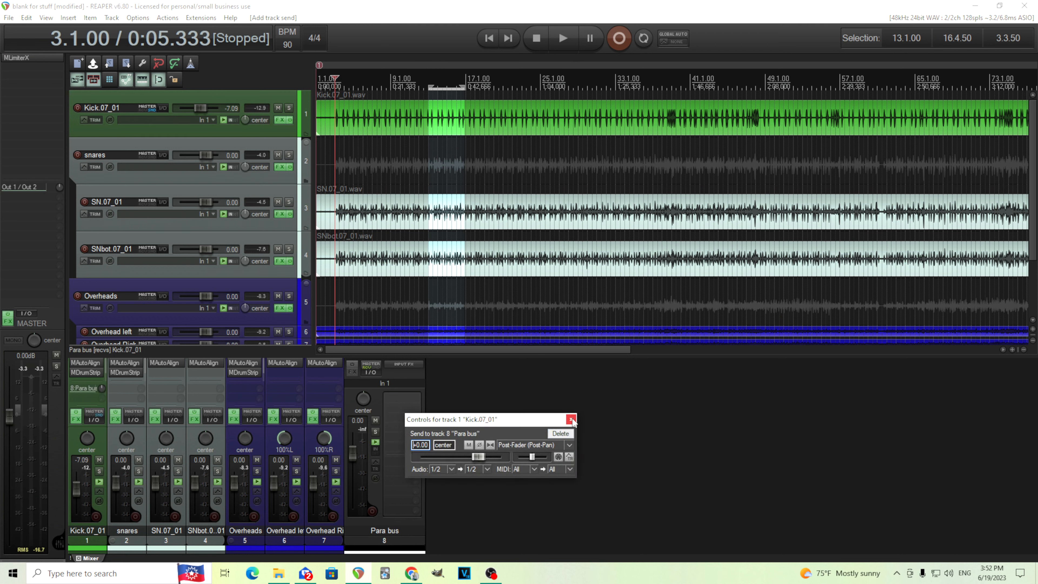
pyautogui.click(571, 419)
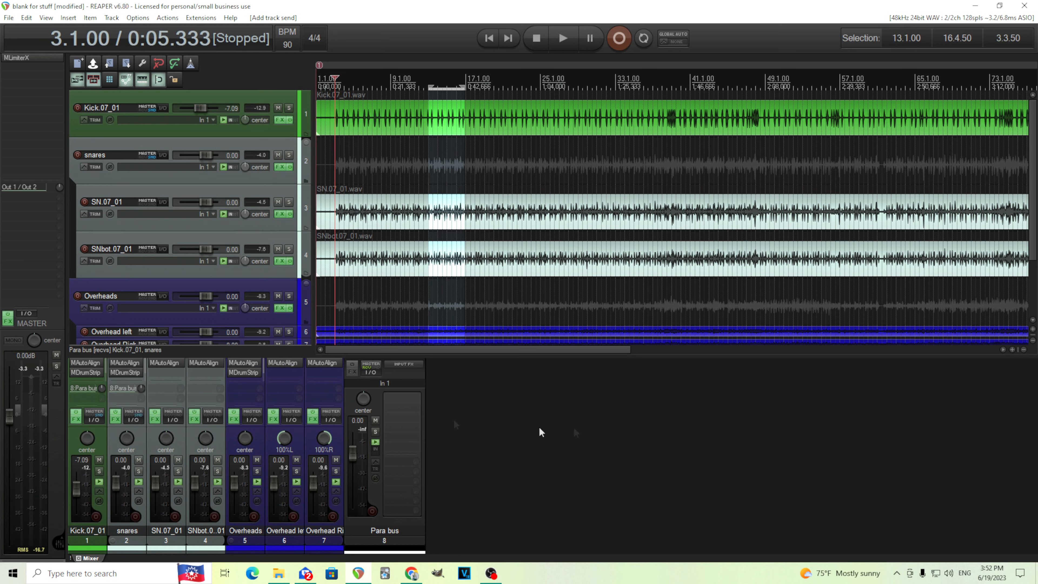
pyautogui.moveTo(375, 433)
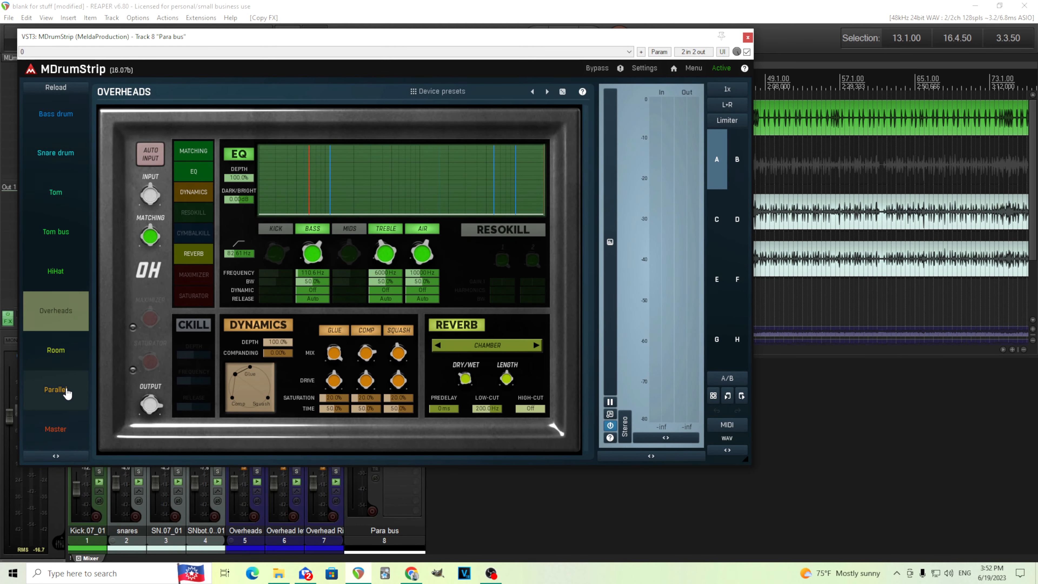
# Switch the Para bus MDrumStrip to Parallel mode and compare Auto Input on and off during playback
pyautogui.click(55, 389)
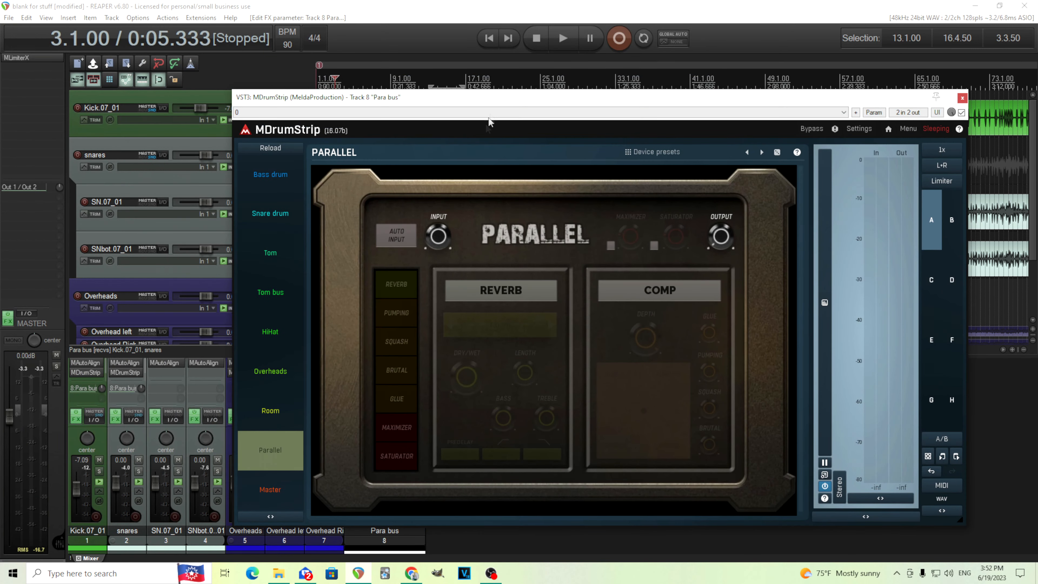
pyautogui.click(563, 38)
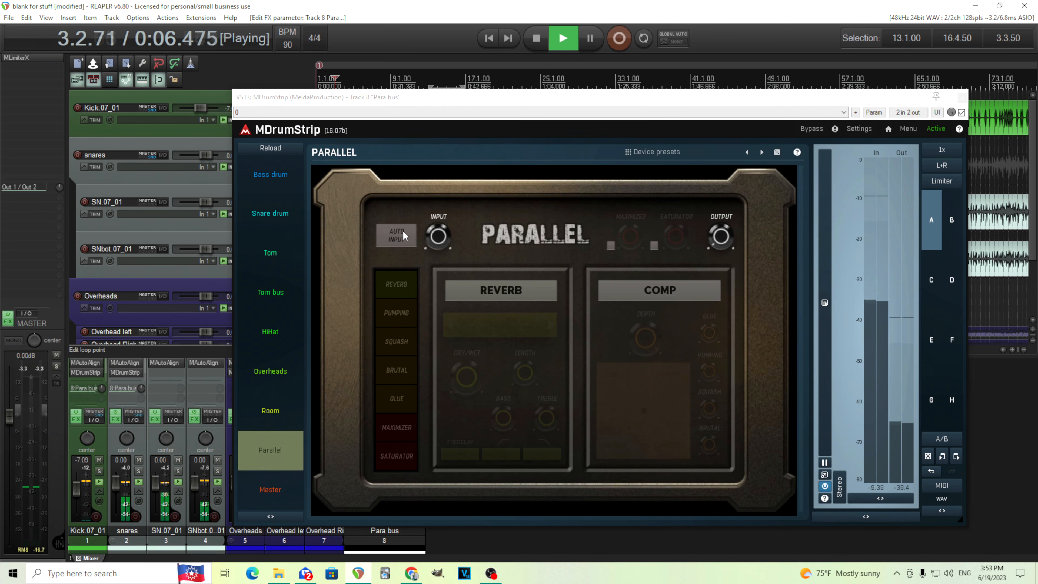
pyautogui.click(396, 235)
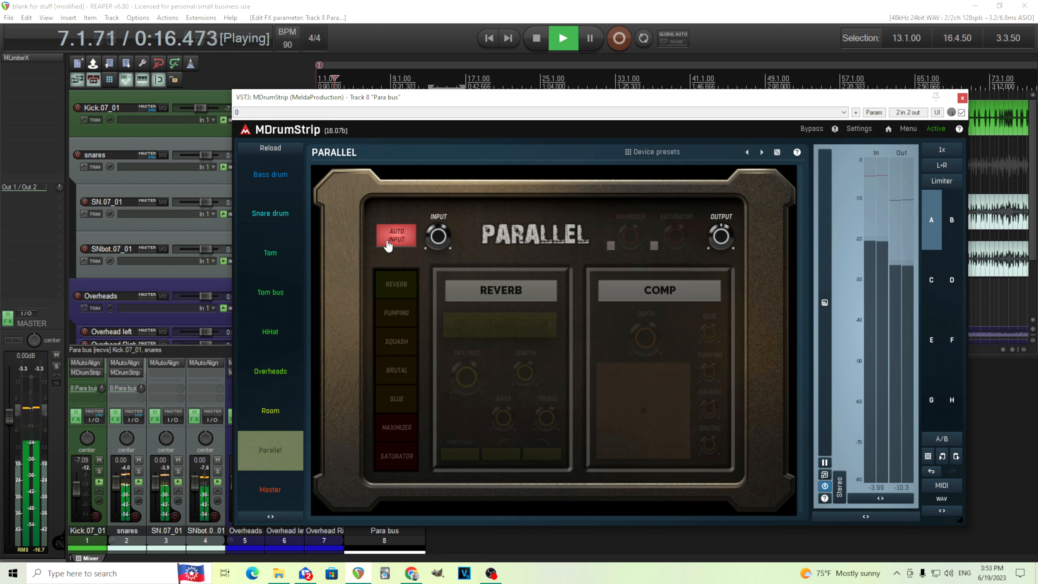
pyautogui.click(395, 236)
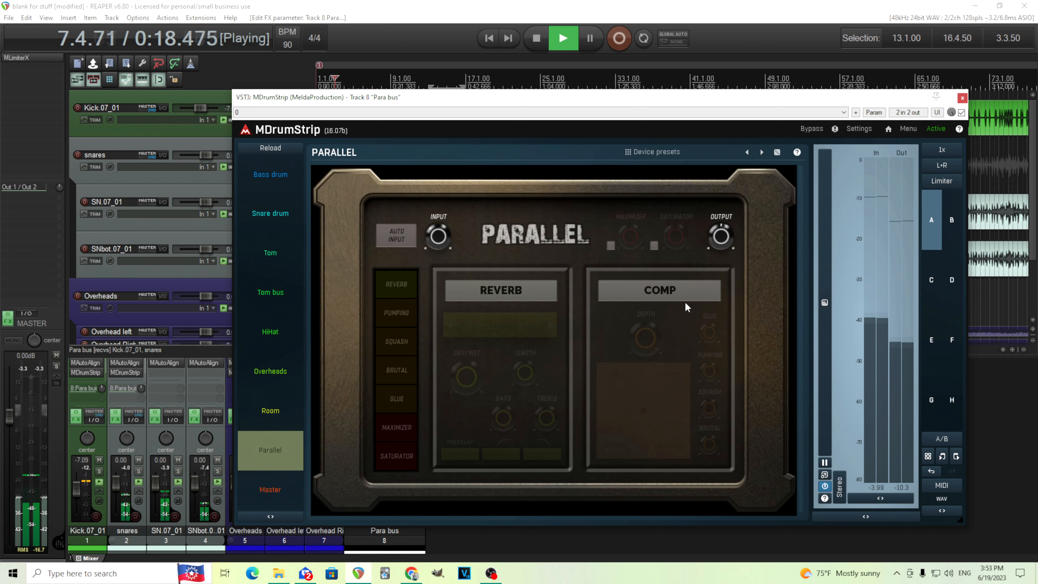
pyautogui.click(534, 38)
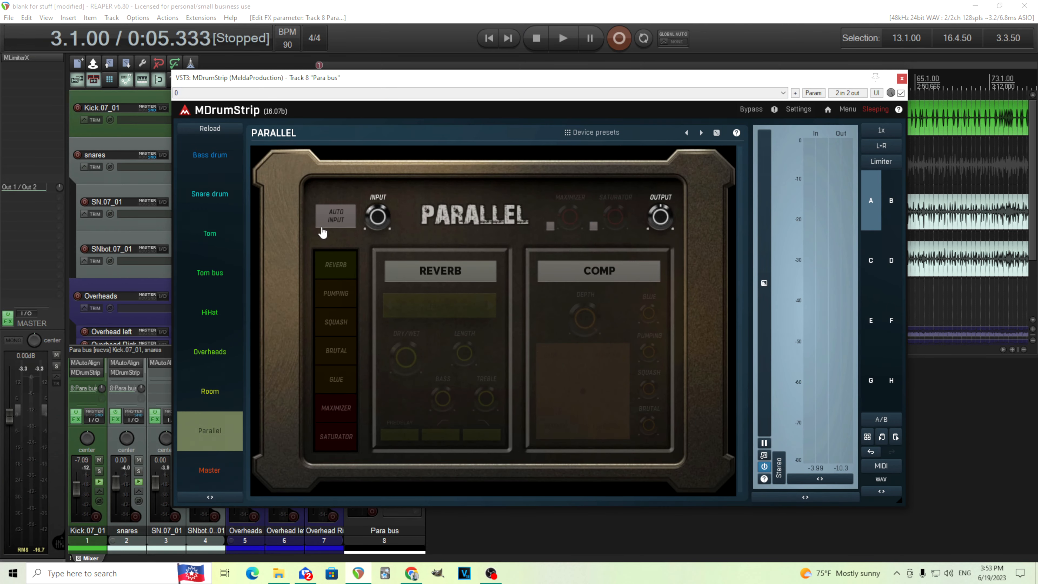
pyautogui.moveTo(658, 217)
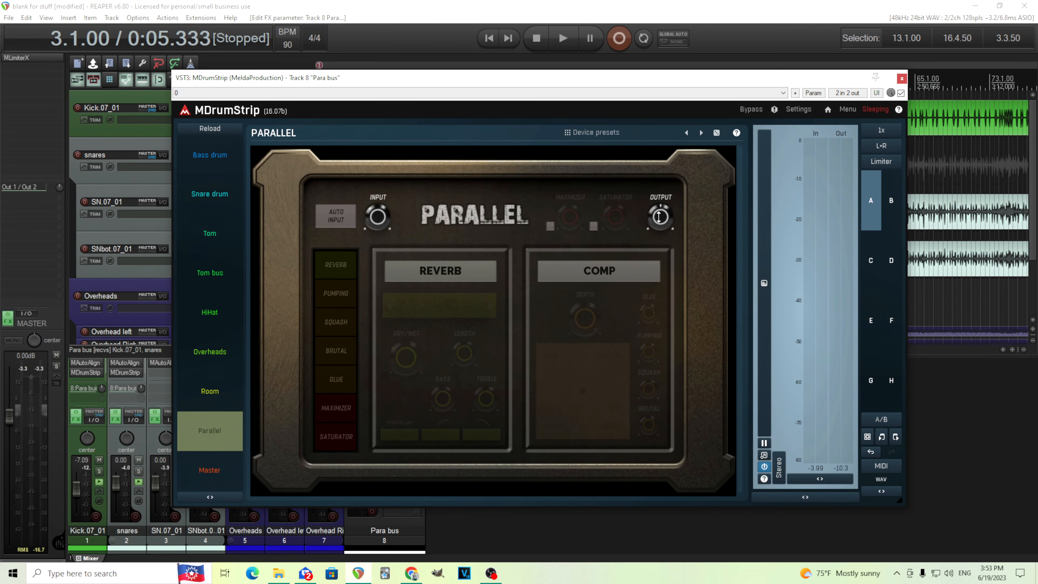
pyautogui.moveTo(620, 239)
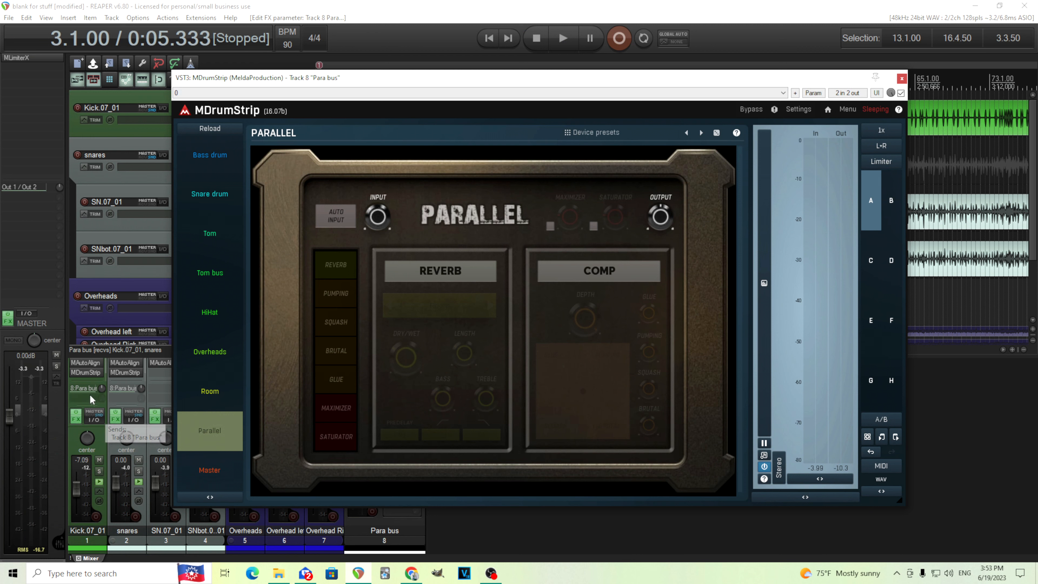
pyautogui.click(84, 388)
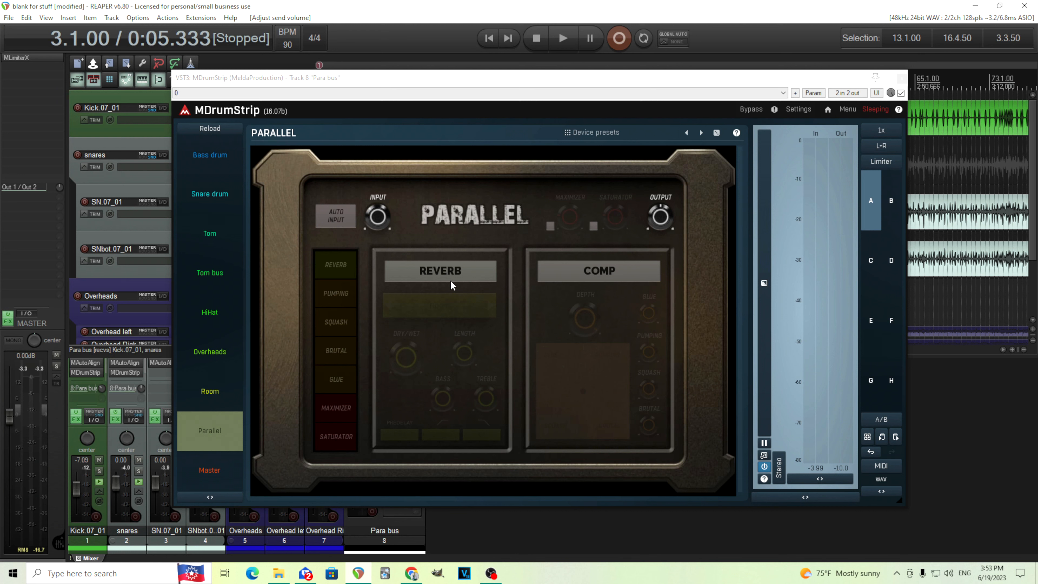
pyautogui.moveTo(593, 279)
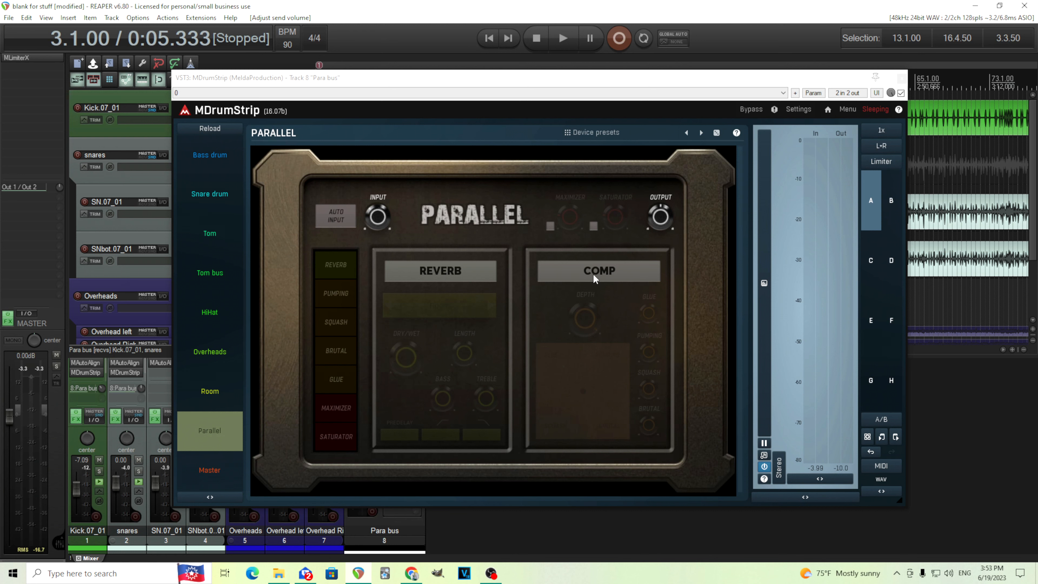
# Enable the parallel compressor and push its character toward Squash/Brutal while auditioning
pyautogui.click(596, 271)
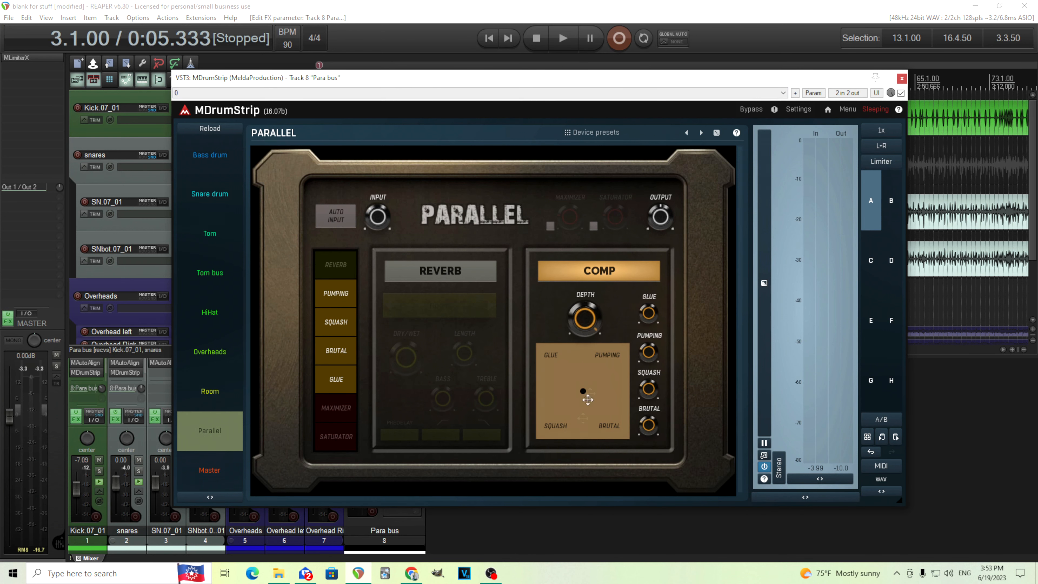
pyautogui.moveTo(536, 427)
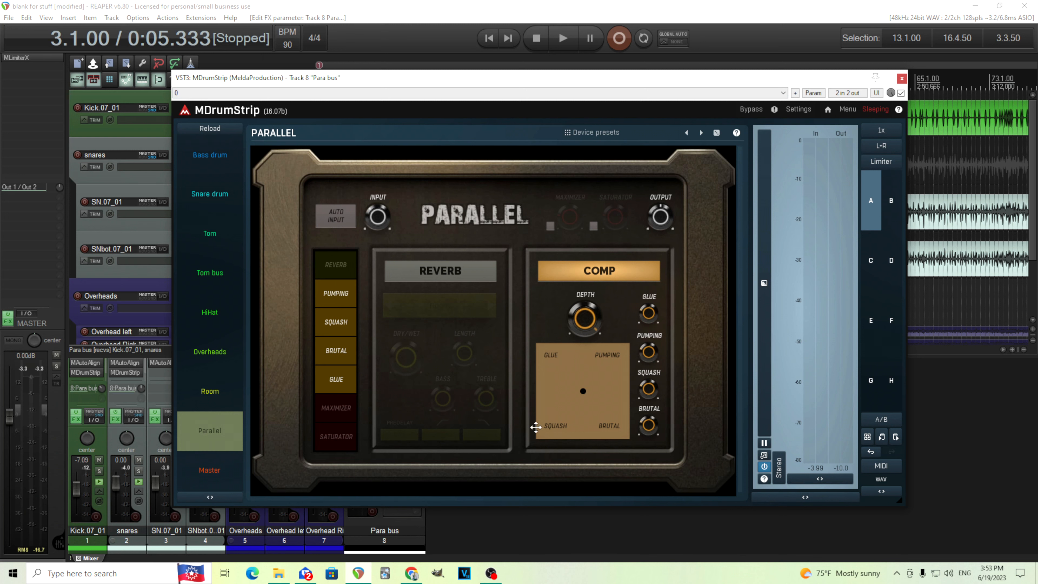
pyautogui.click(562, 38)
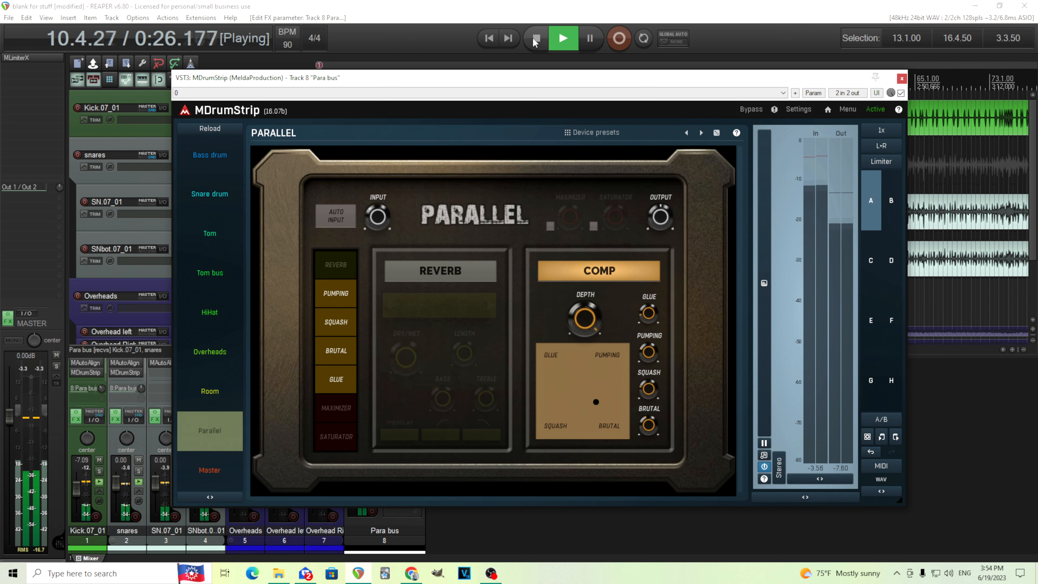
pyautogui.click(535, 37)
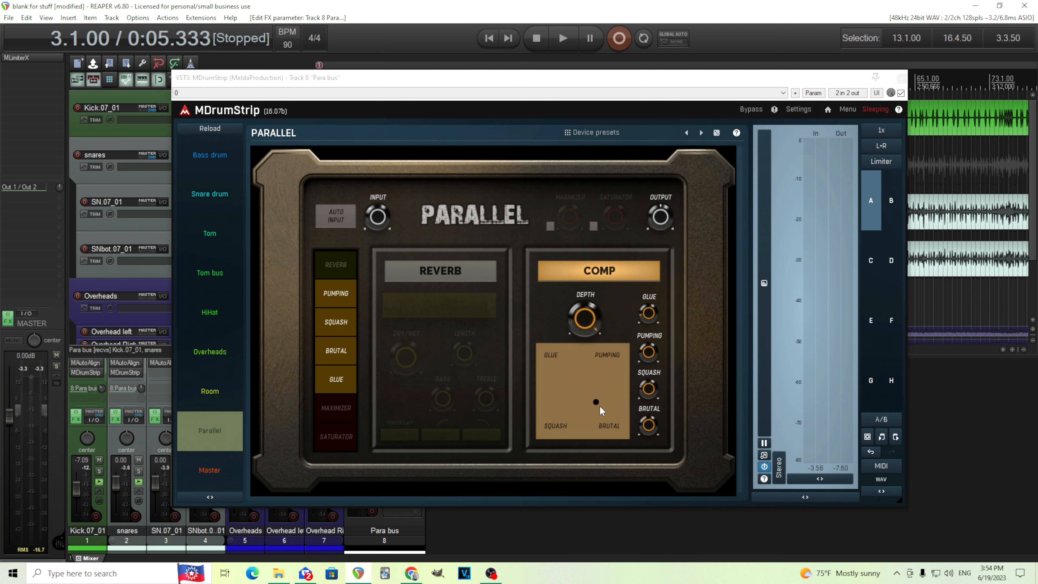
pyautogui.moveTo(596, 405)
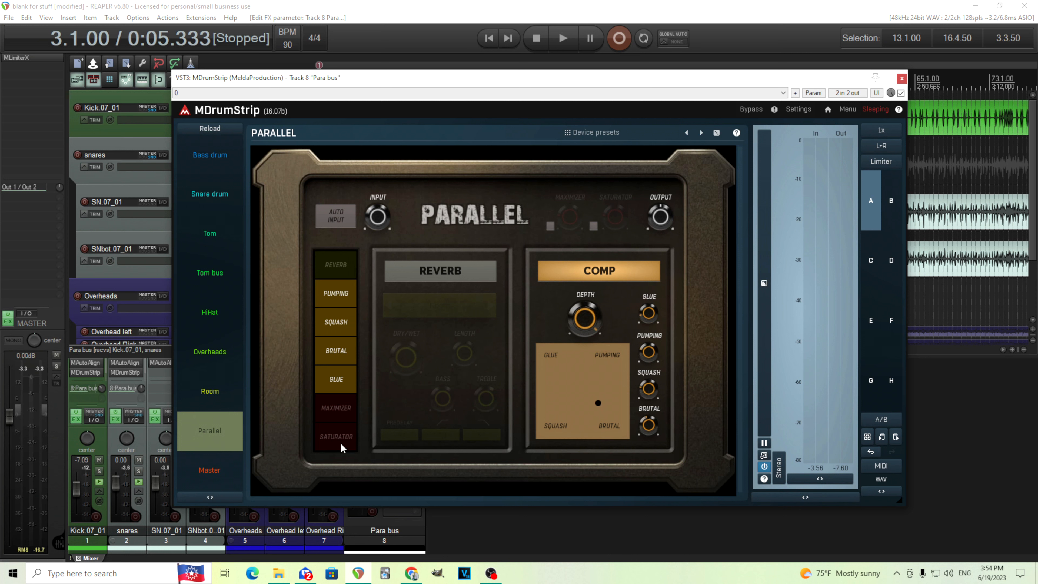
# Engage the saturator on the Parallel strip and audition it during playback
pyautogui.click(335, 436)
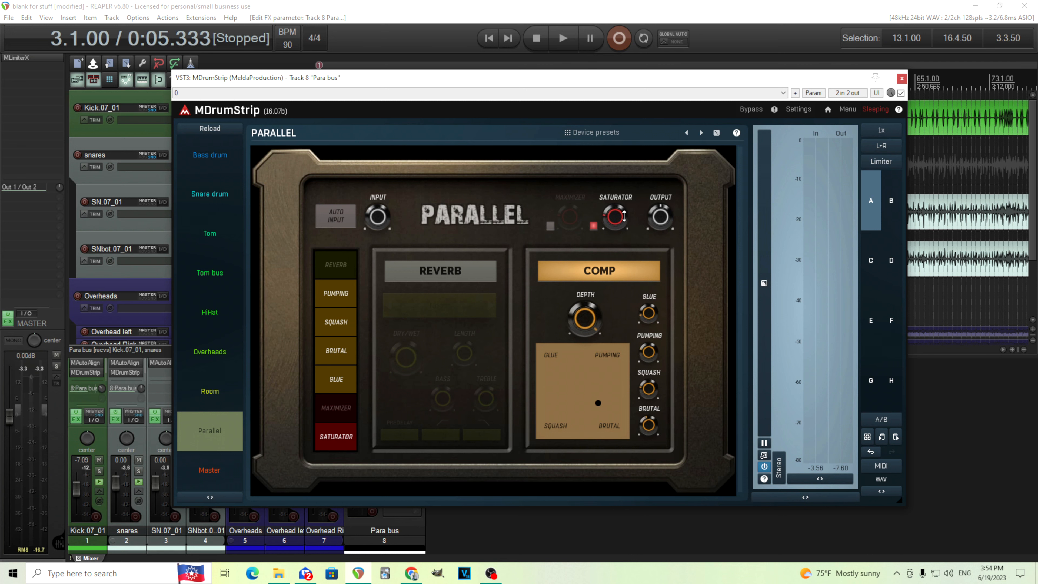
pyautogui.click(562, 38)
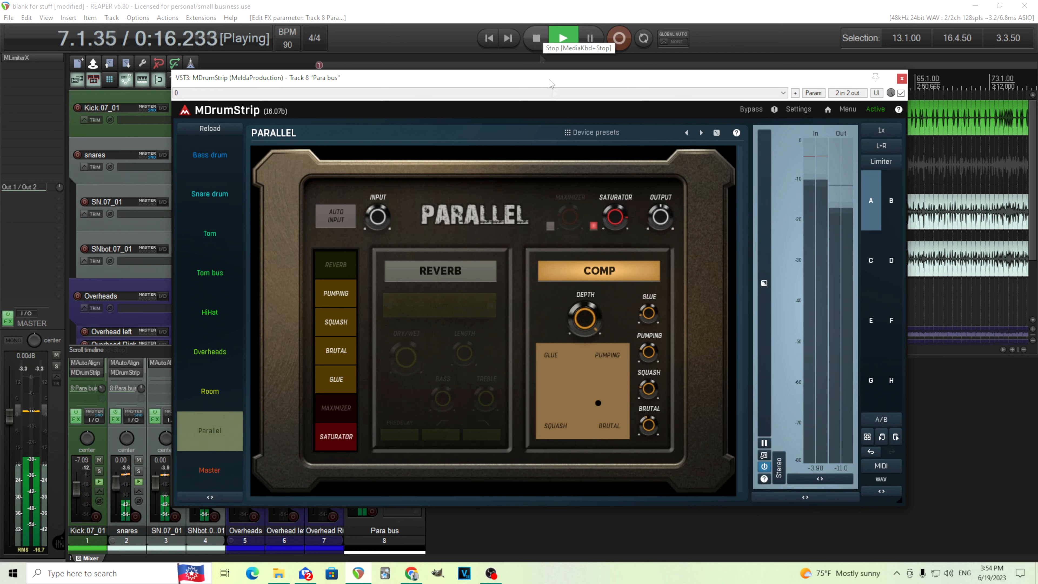
pyautogui.click(534, 38)
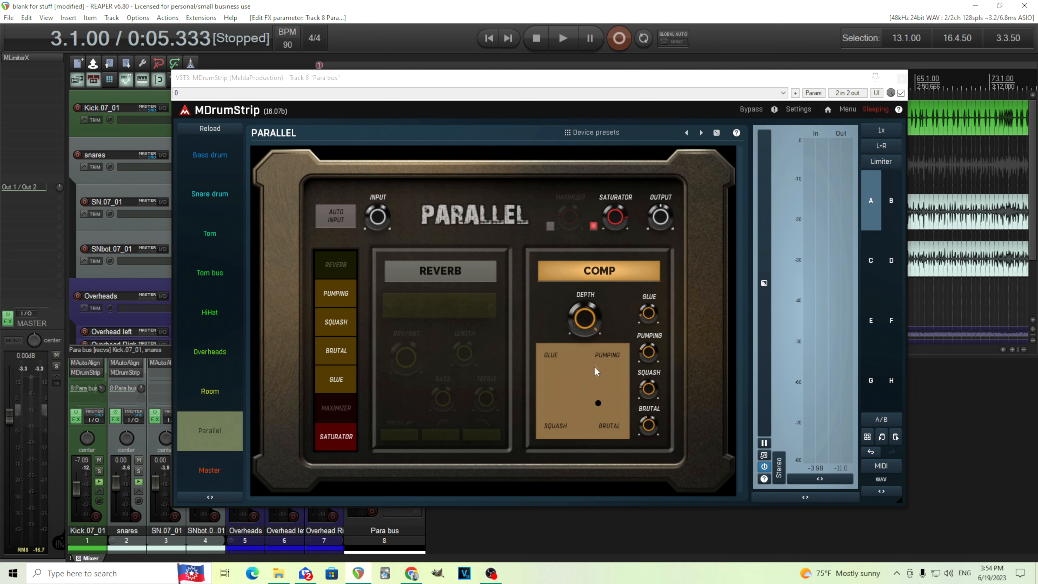
pyautogui.moveTo(621, 225)
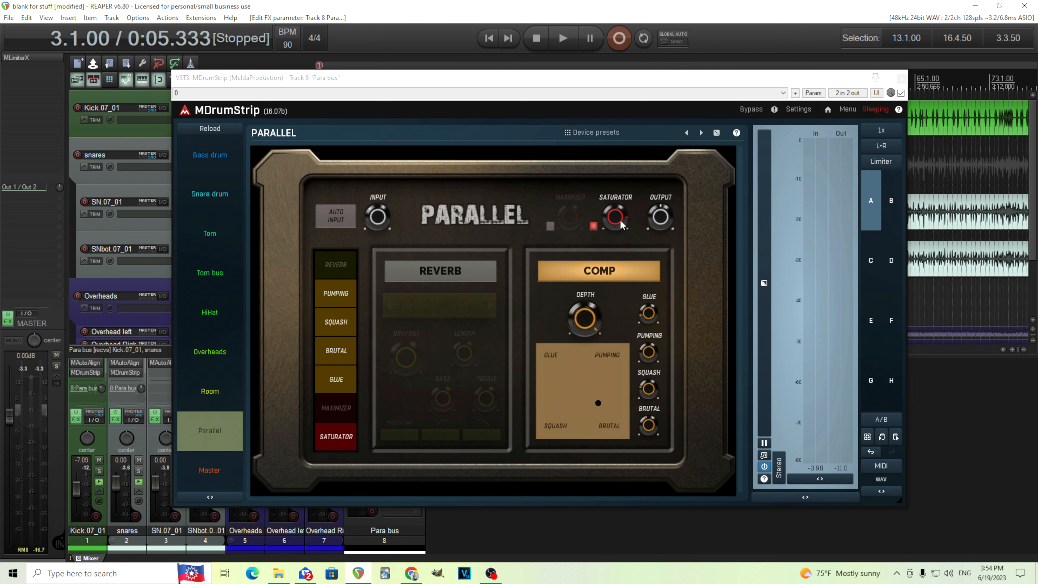
pyautogui.moveTo(713, 145)
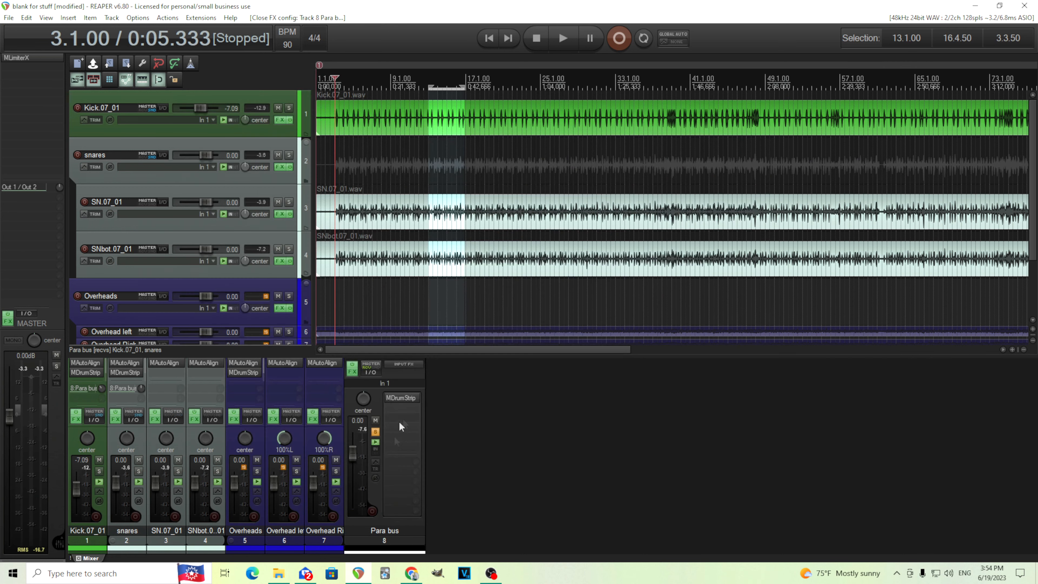
pyautogui.moveTo(390, 410)
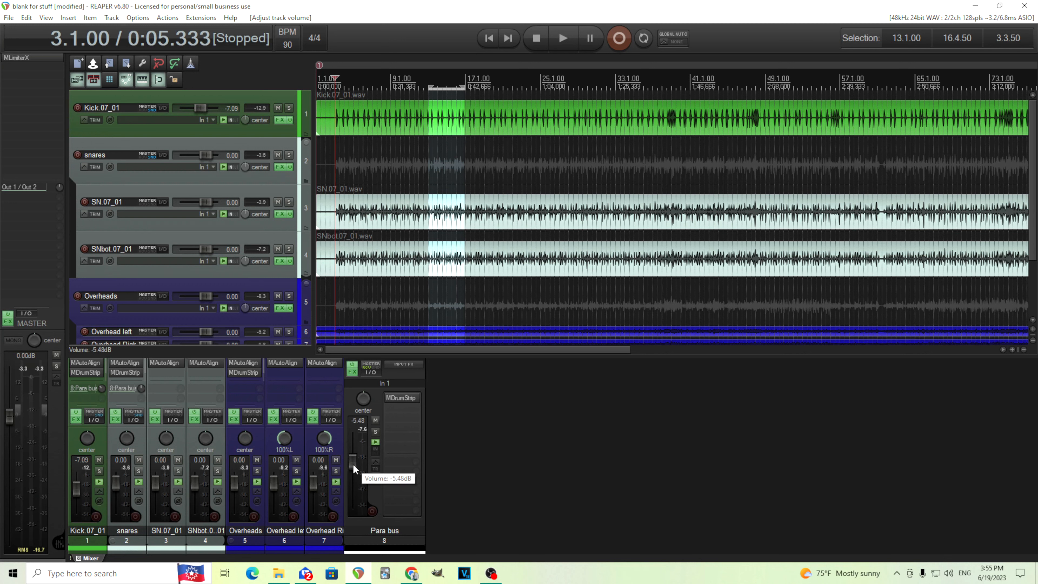
# Blend the Para bus fader to about -6.2 dB while playing, muting it briefly to compare
pyautogui.moveTo(356, 457); pyautogui.dragTo(356, 506)
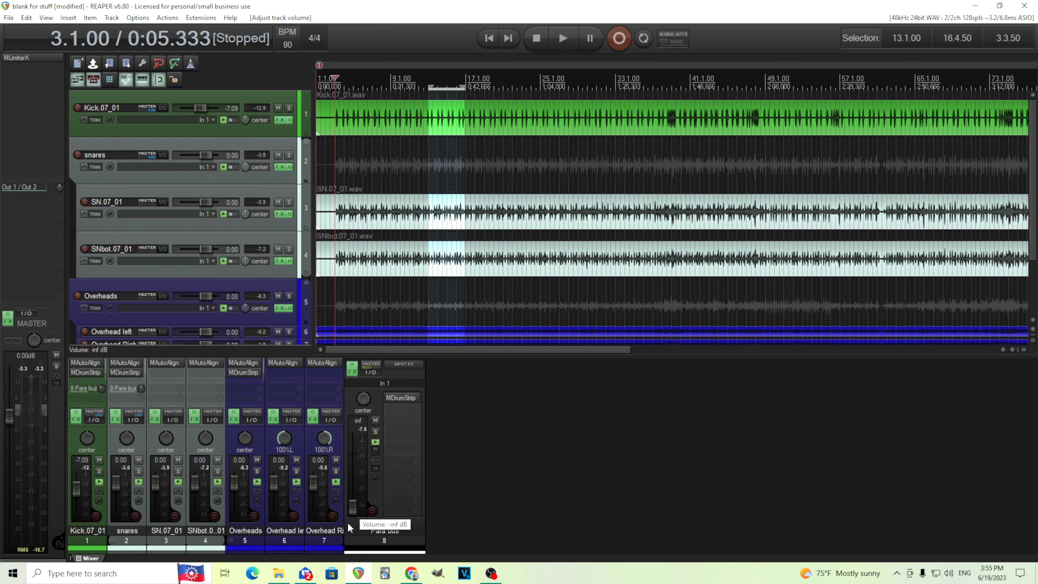
pyautogui.moveTo(352, 523); pyautogui.dragTo(352, 477)
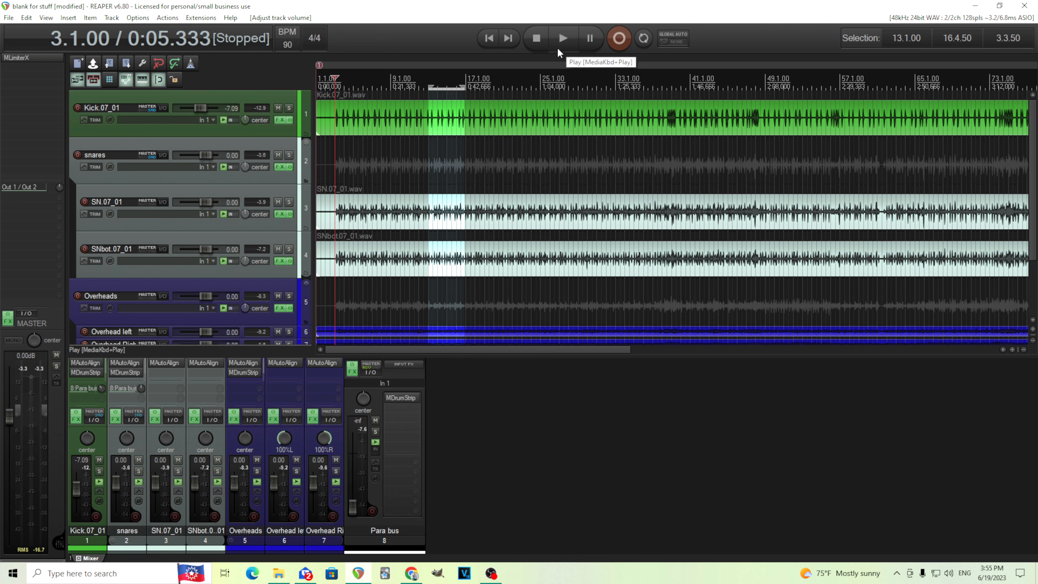
pyautogui.click(562, 38)
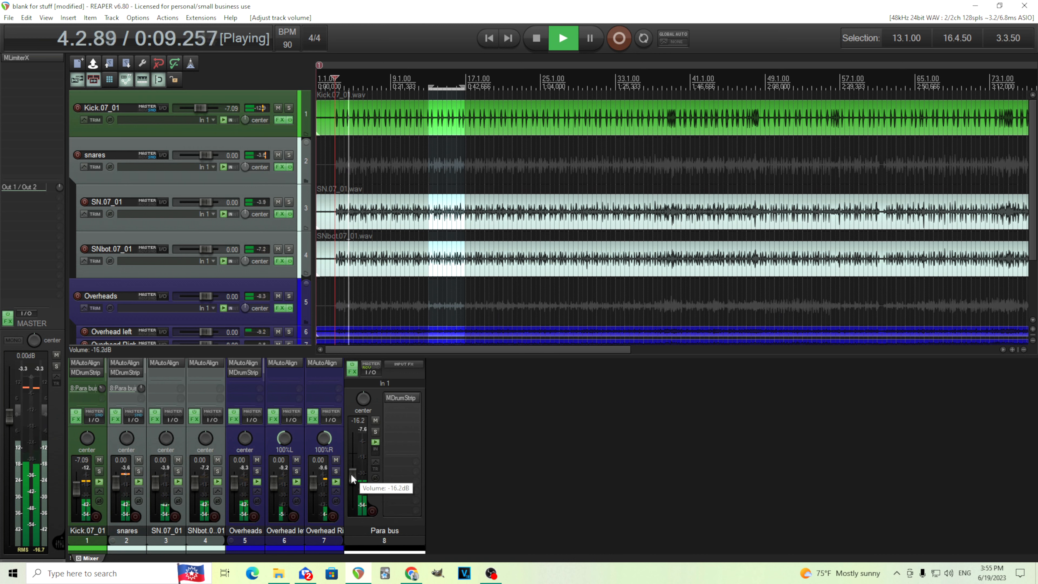
pyautogui.moveTo(353, 480); pyautogui.dragTo(353, 460)
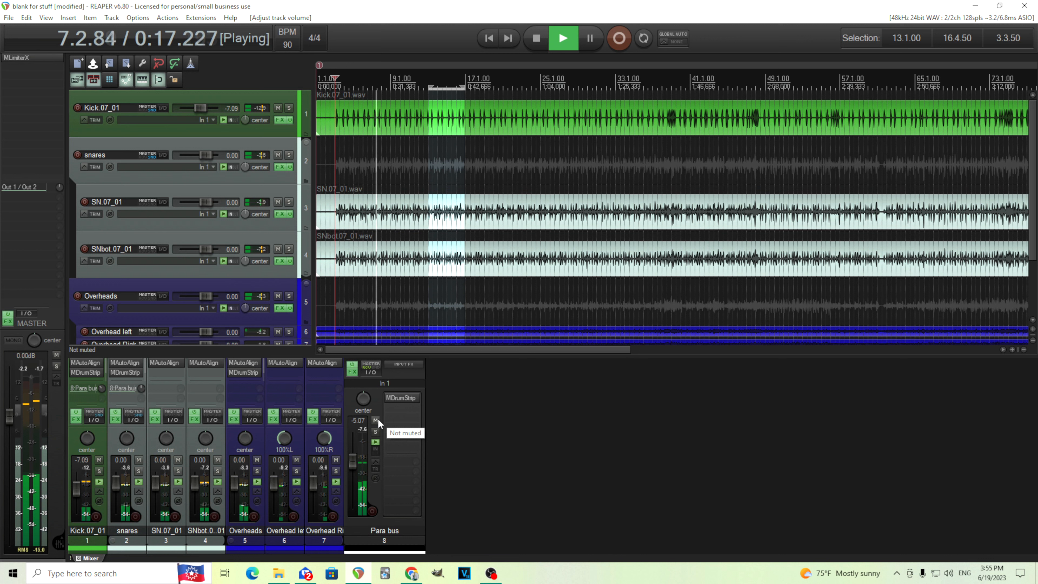
pyautogui.click(374, 420)
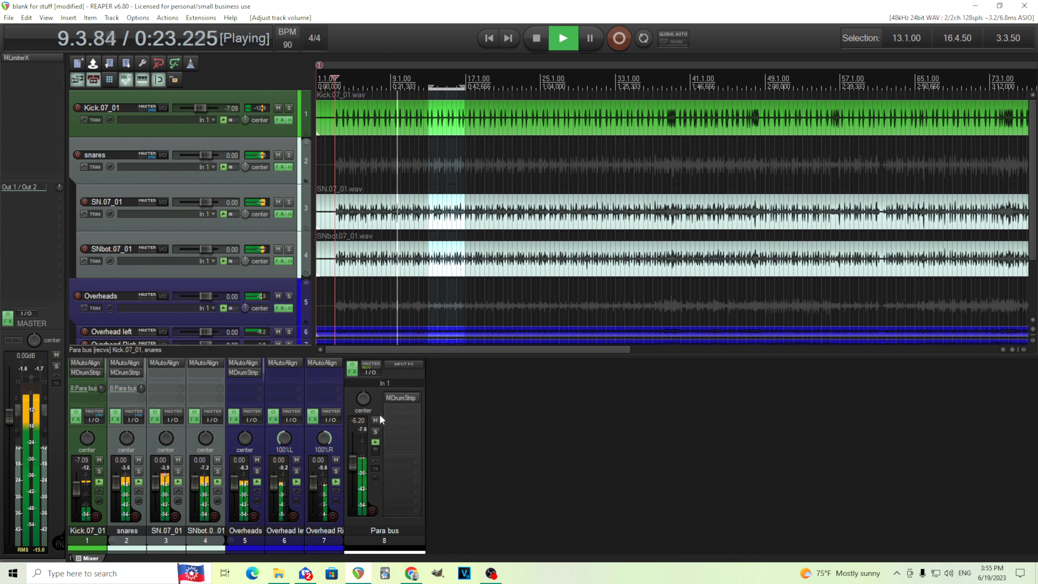
pyautogui.click(374, 421)
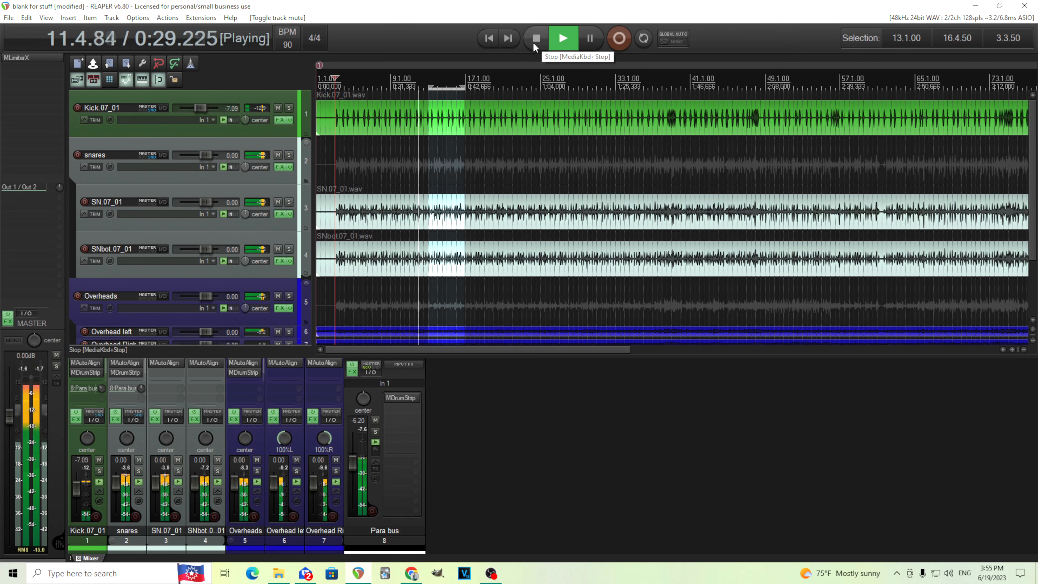
pyautogui.click(534, 38)
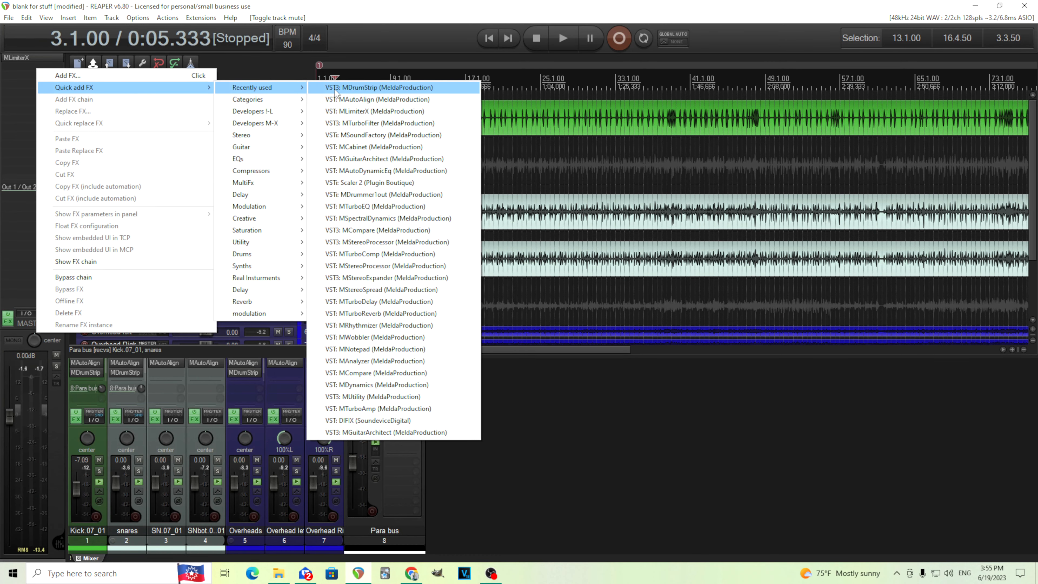
# Add MDrumStrip to the master track and switch it to its Master module
pyautogui.click(379, 87)
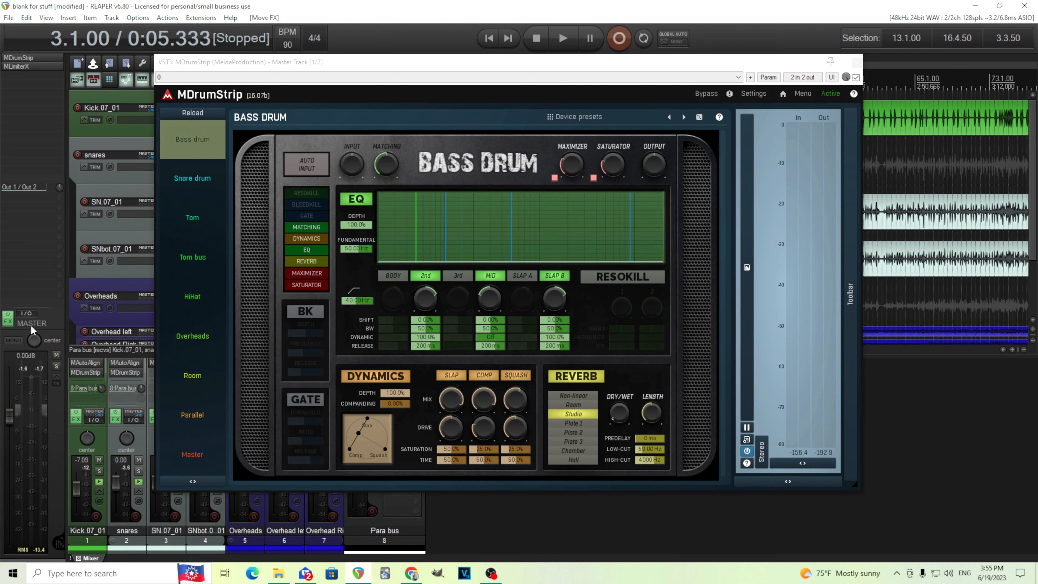
pyautogui.moveTo(224, 542)
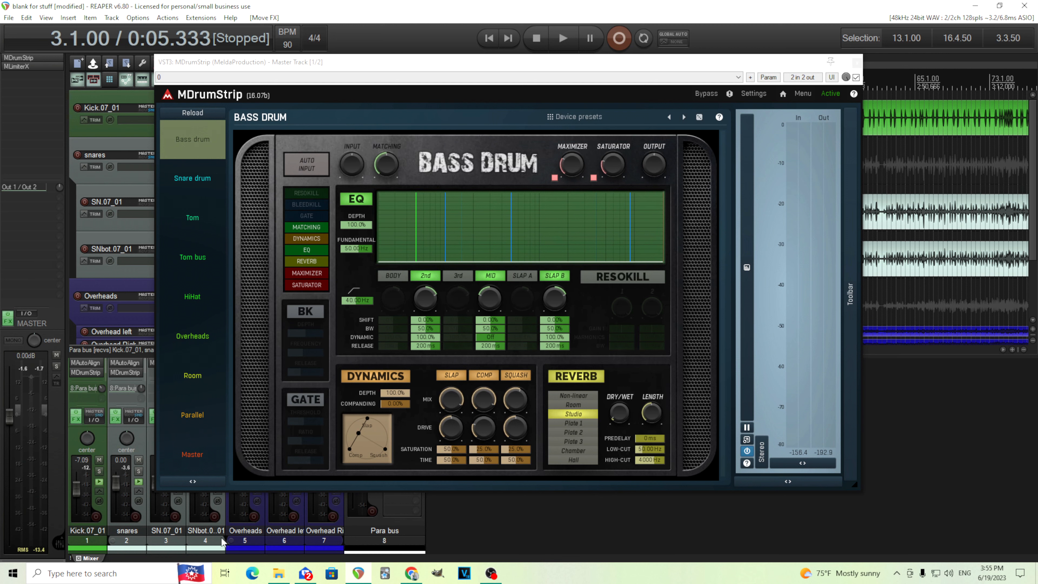
pyautogui.moveTo(232, 160)
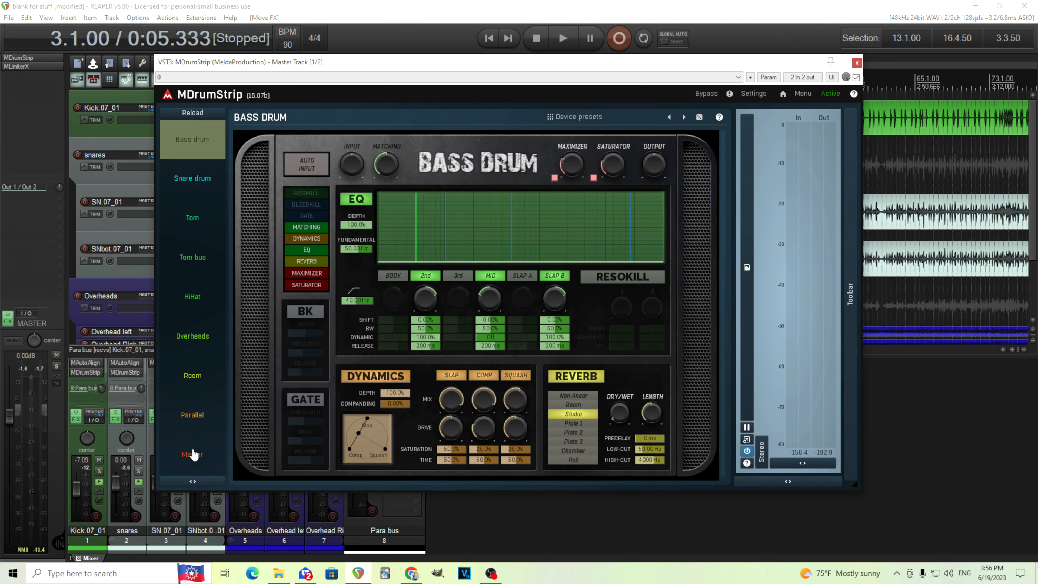
pyautogui.click(192, 454)
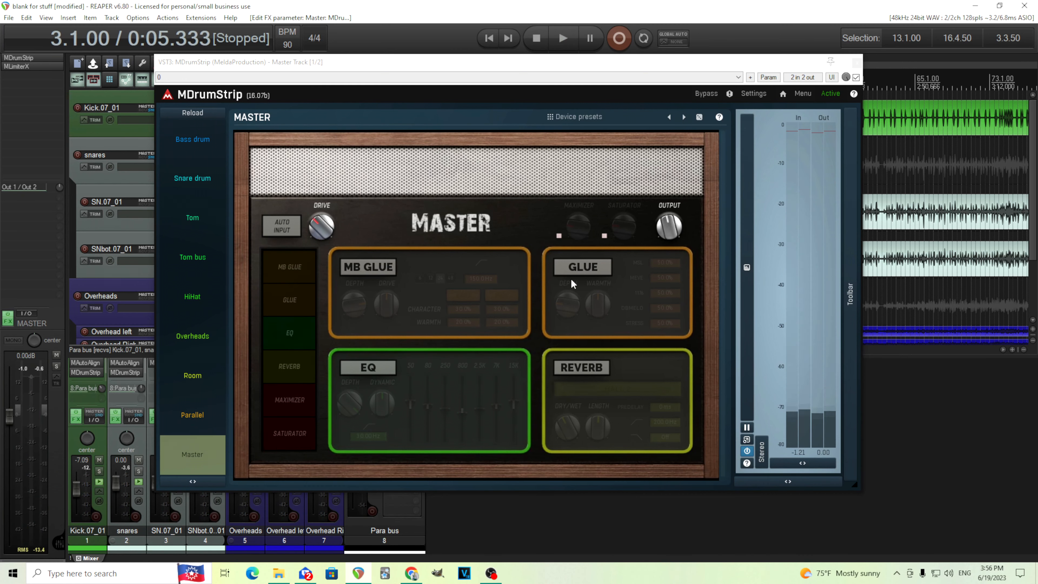
pyautogui.moveTo(376, 279)
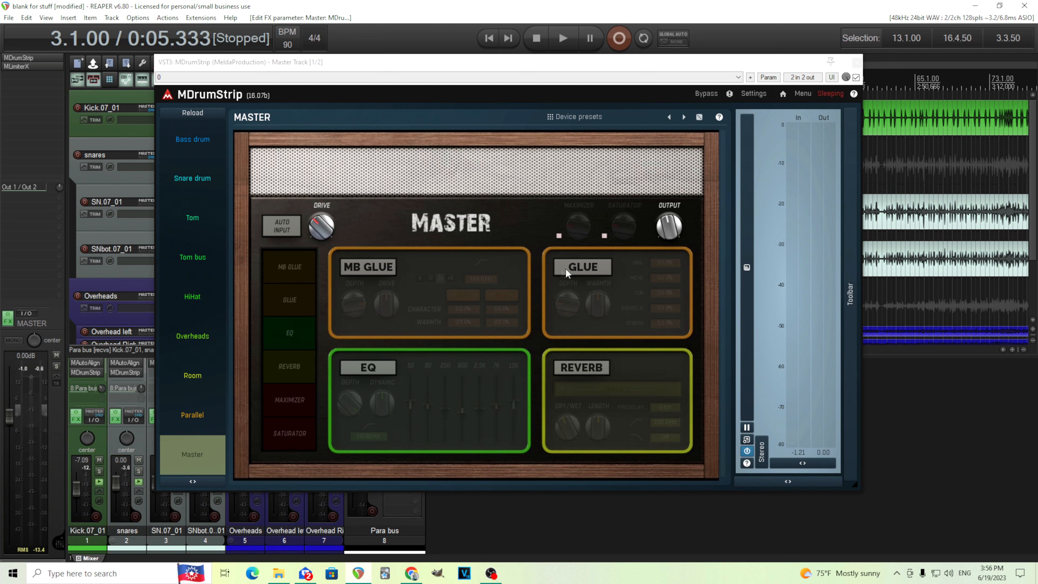
# Turn on the master glue stage and raise DBMELD to 100% during playback
pyautogui.click(581, 267)
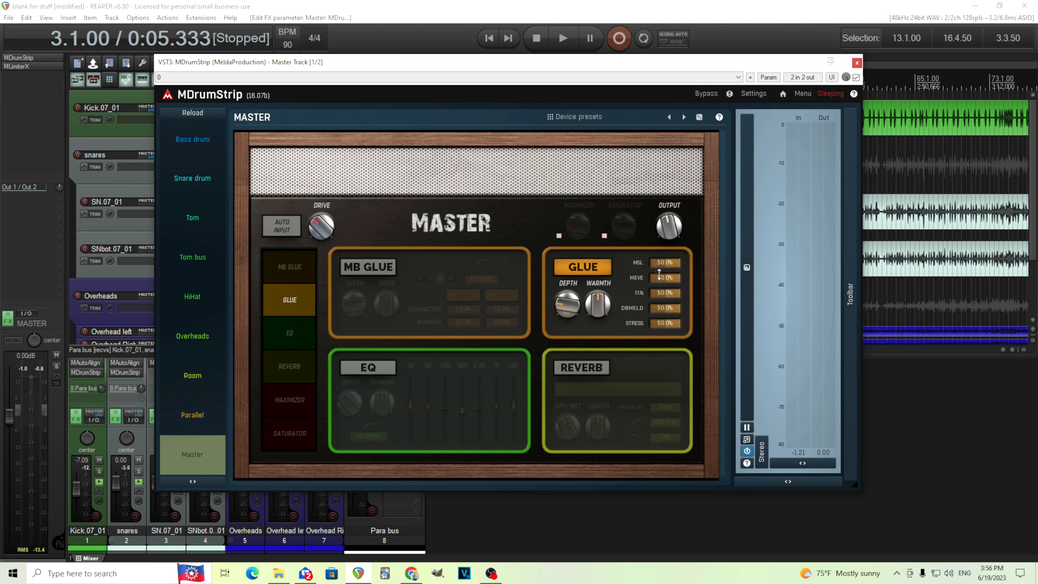
pyautogui.moveTo(675, 292)
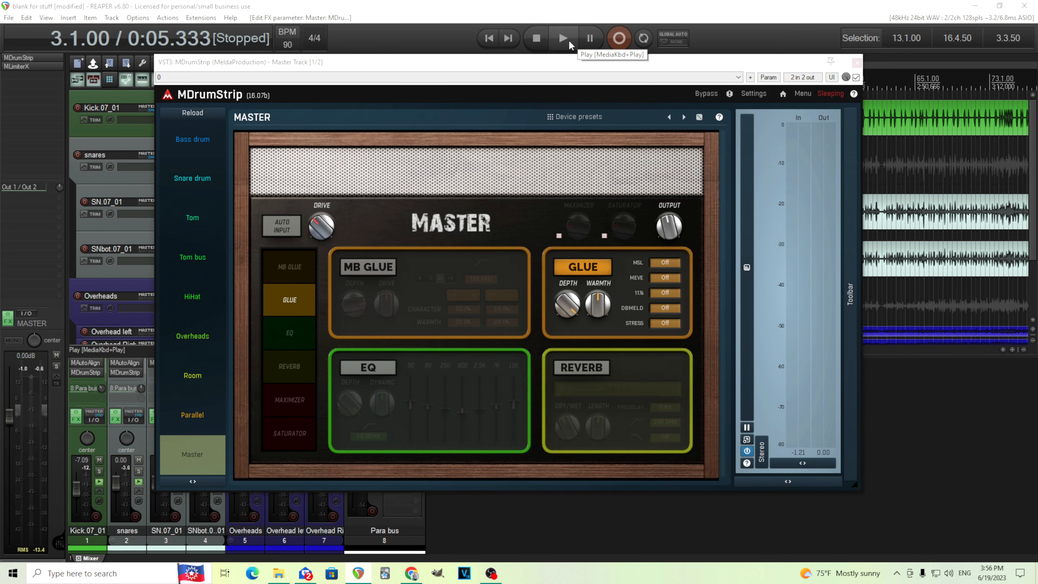
pyautogui.click(562, 38)
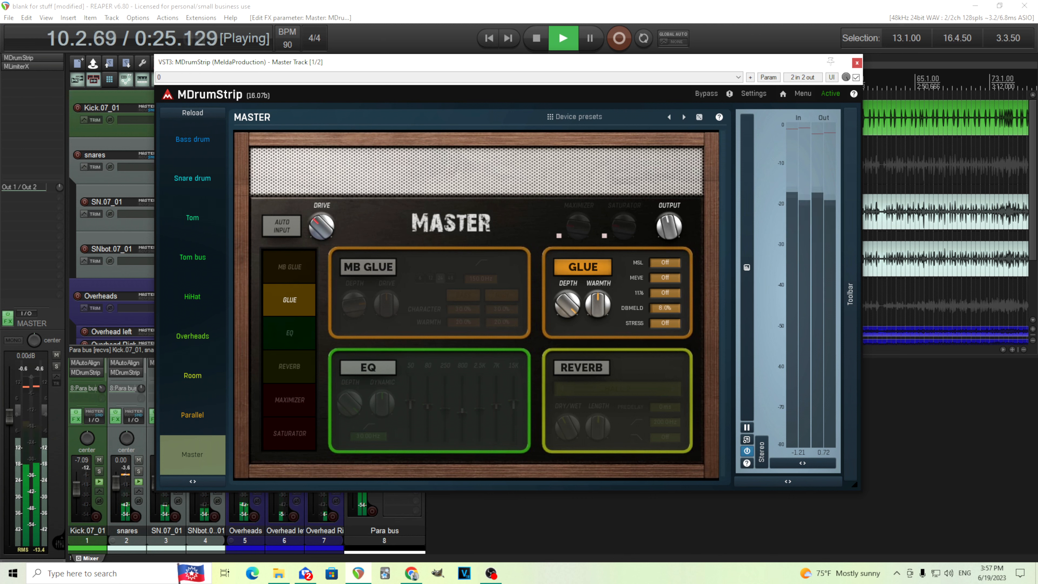
pyautogui.moveTo(666, 292); pyautogui.dragTo(665, 278)
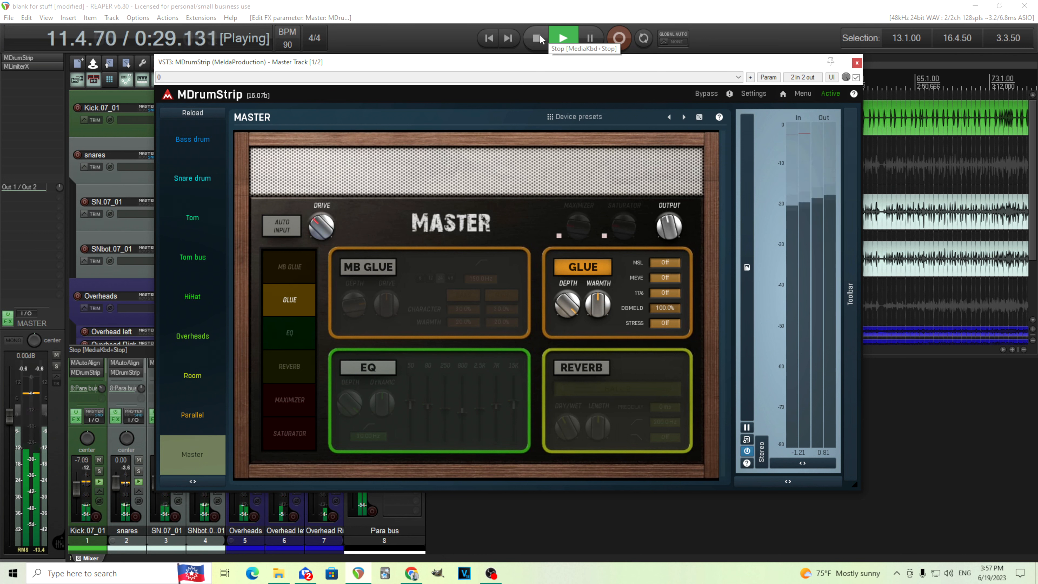
pyautogui.click(537, 38)
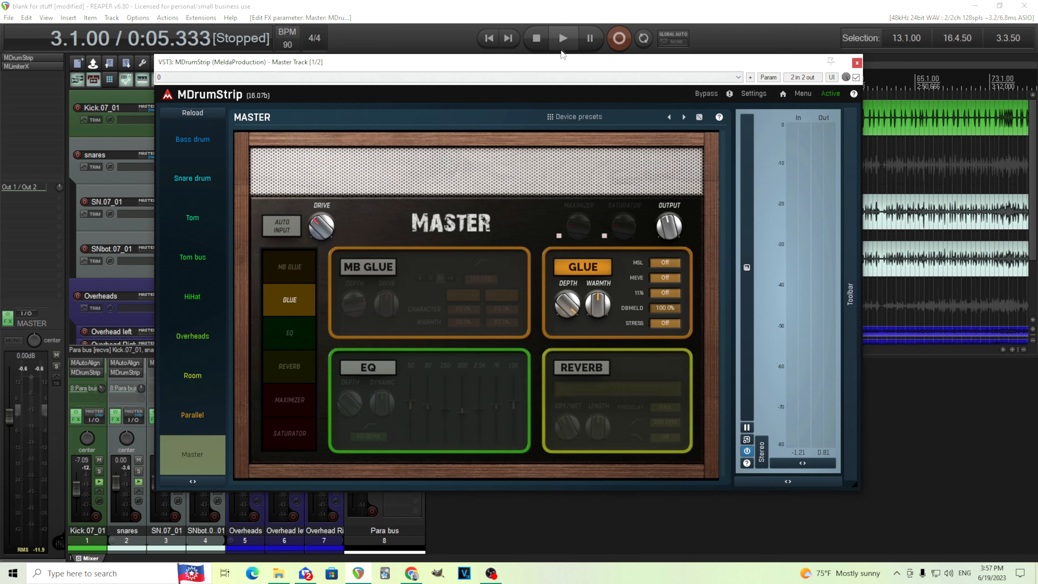
# Audition the glue depth lower and back up while playing, then settle it
pyautogui.click(562, 38)
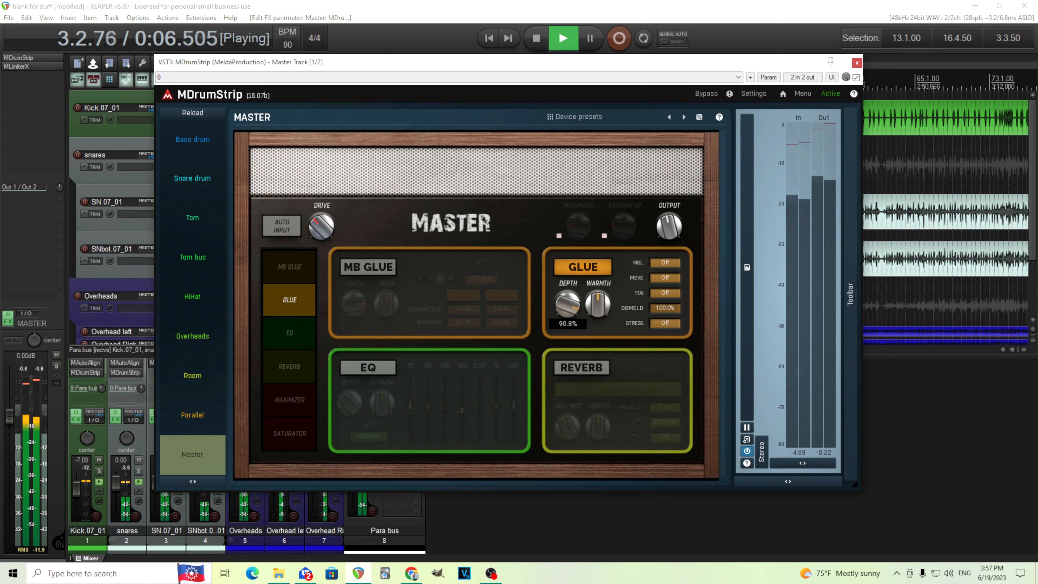
pyautogui.moveTo(567, 306); pyautogui.dragTo(567, 324)
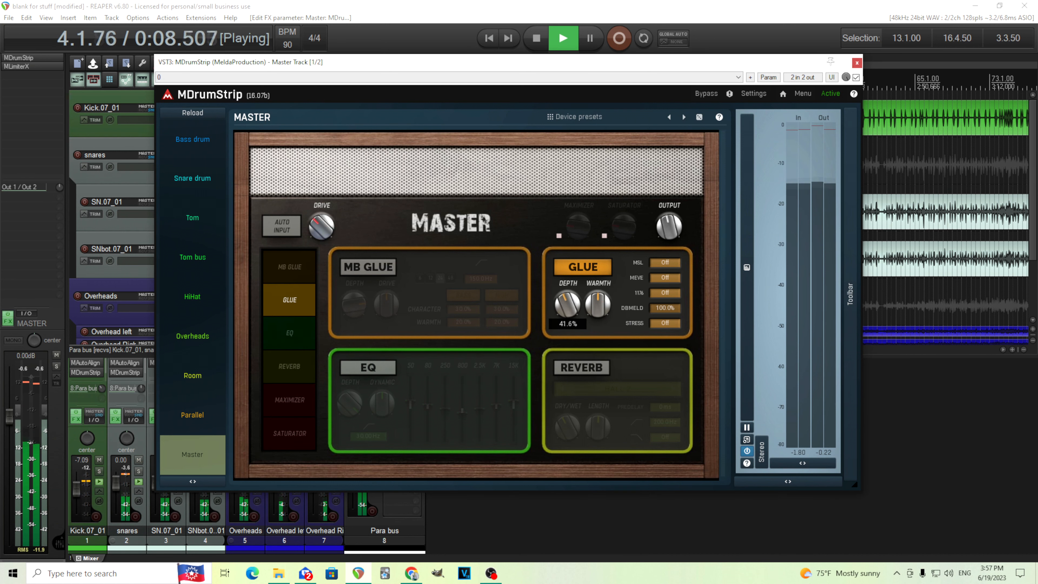
pyautogui.moveTo(566, 305); pyautogui.dragTo(566, 315)
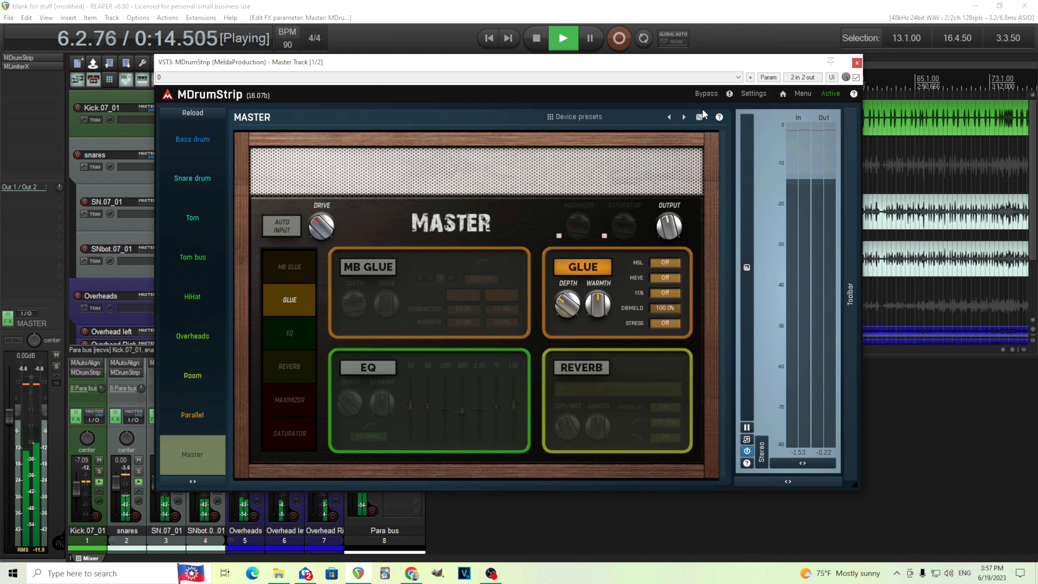
pyautogui.moveTo(647, 97)
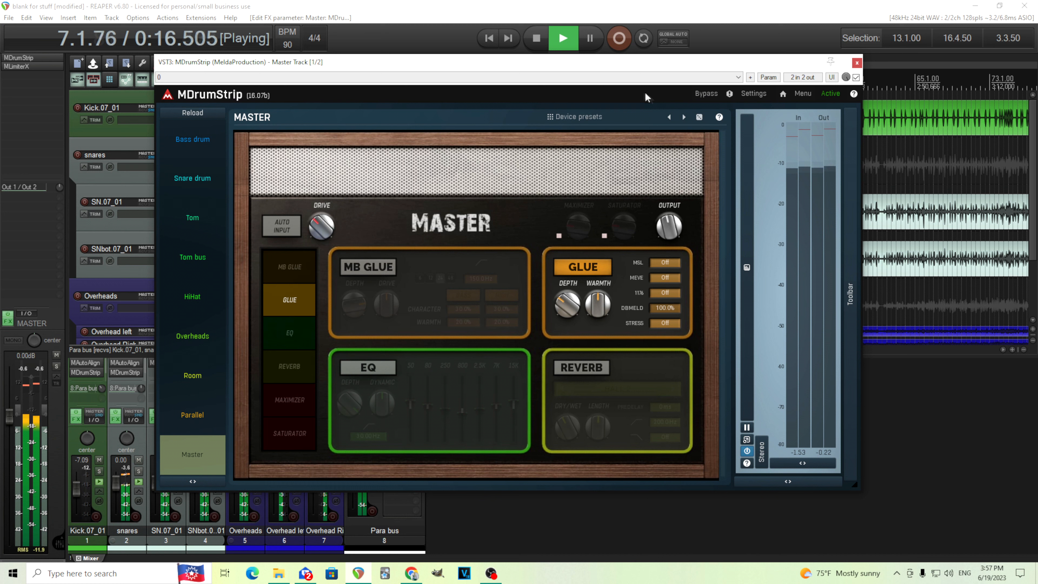
pyautogui.click(535, 38)
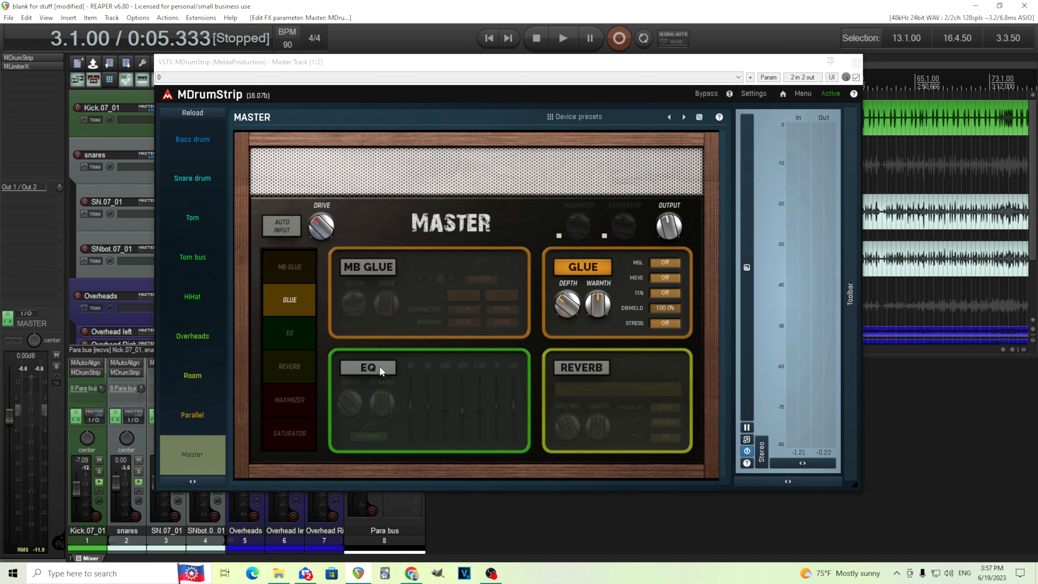
# Enable the master EQ and lift 80 Hz and 7K–15K with a midrange dip, toggling EQ to compare
pyautogui.click(368, 366)
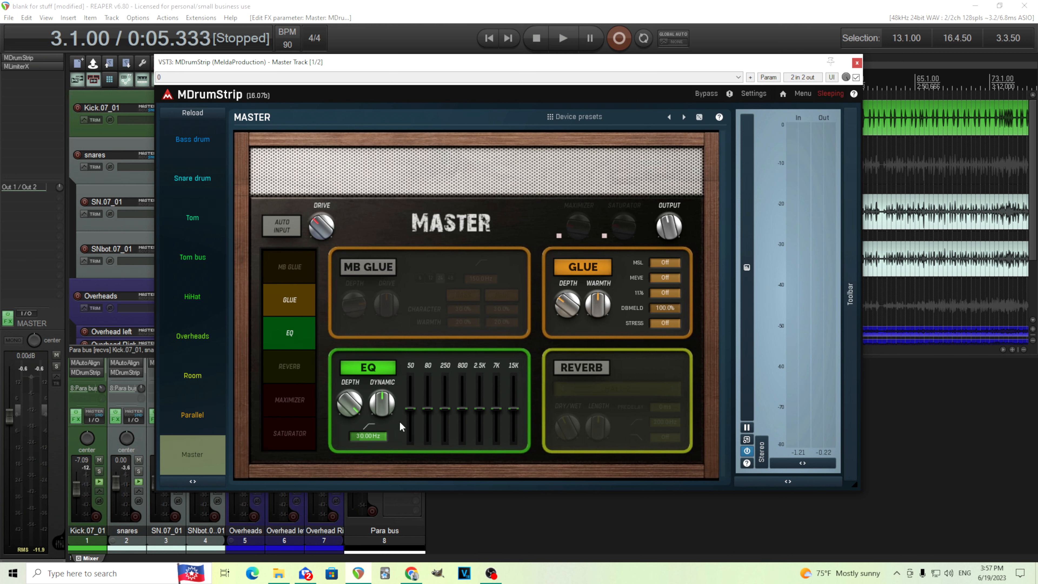
pyautogui.moveTo(563, 38)
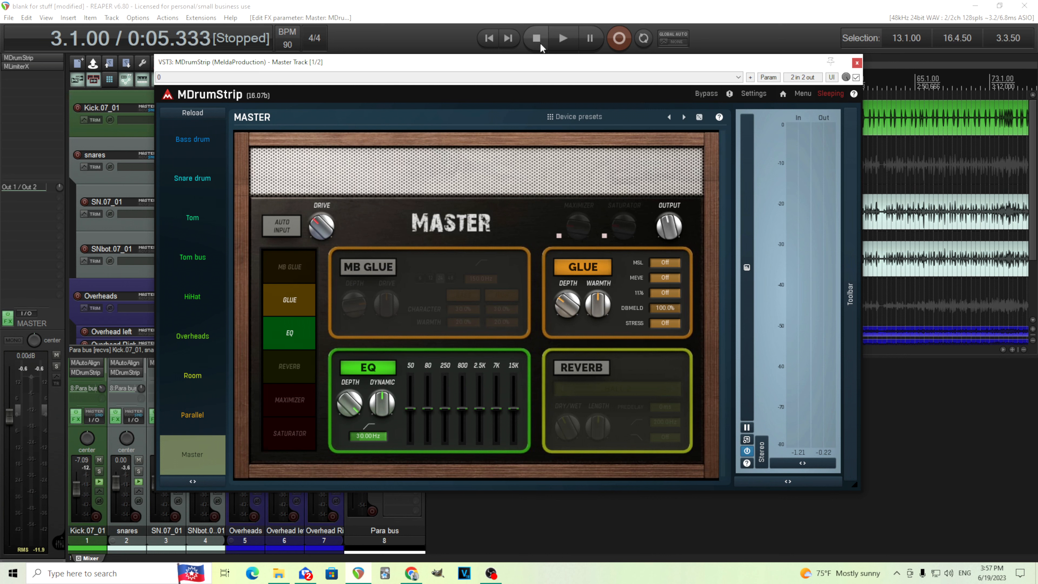
pyautogui.moveTo(561, 38)
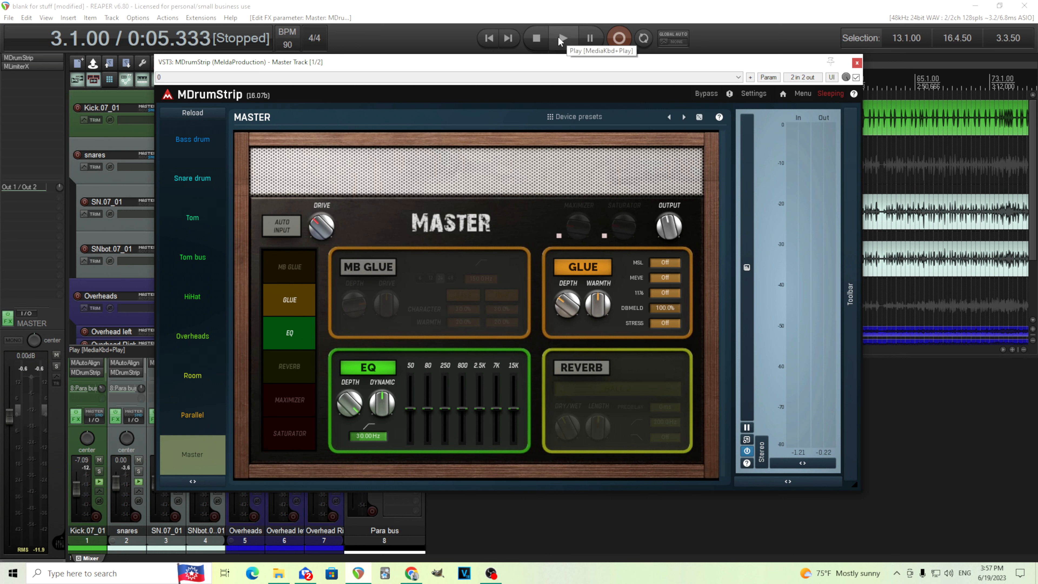
pyautogui.click(562, 38)
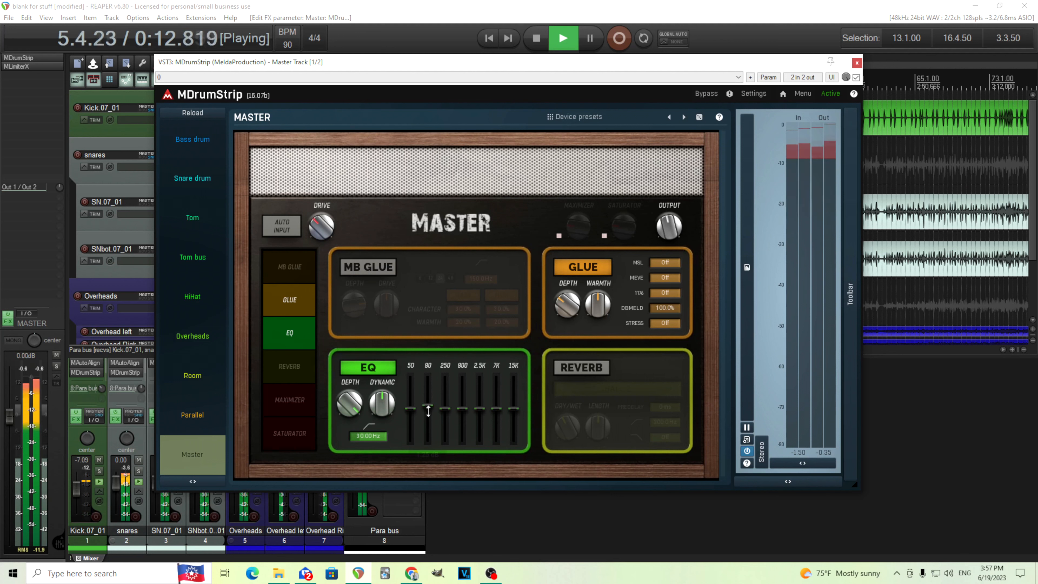
pyautogui.moveTo(428, 410); pyautogui.dragTo(427, 404)
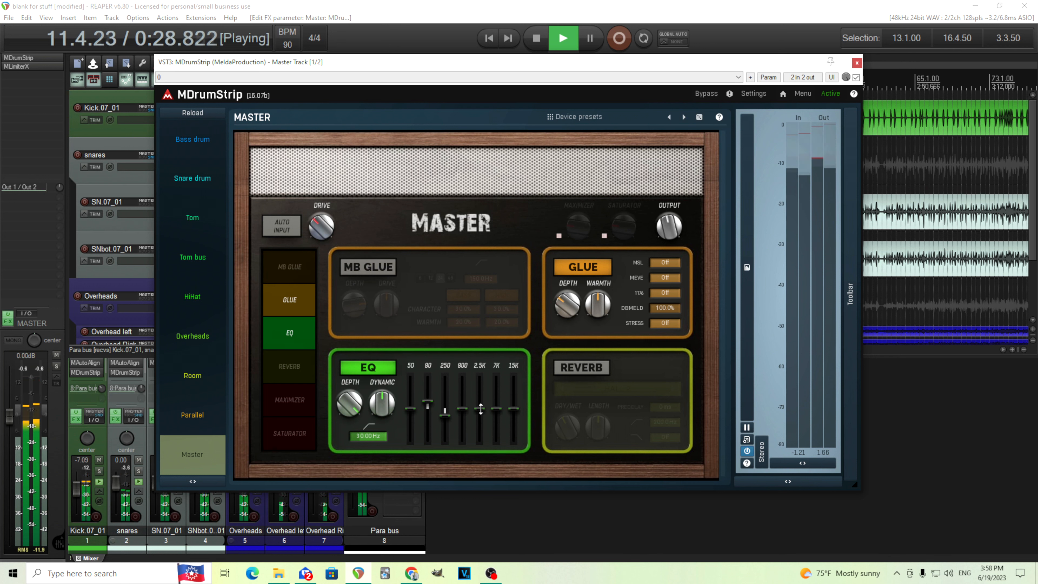
pyautogui.moveTo(495, 417); pyautogui.dragTo(495, 404)
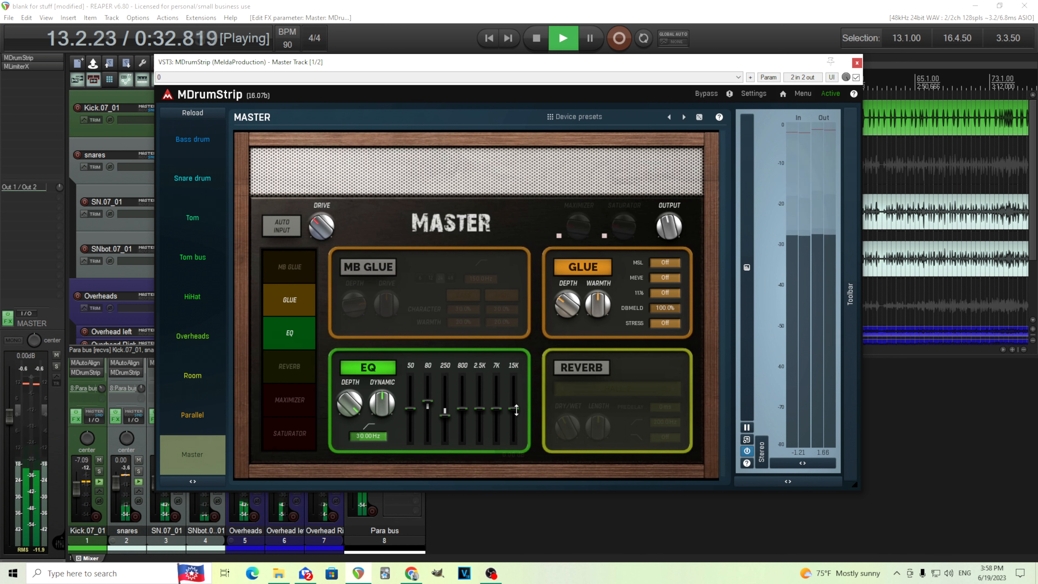
pyautogui.moveTo(515, 411); pyautogui.dragTo(515, 401)
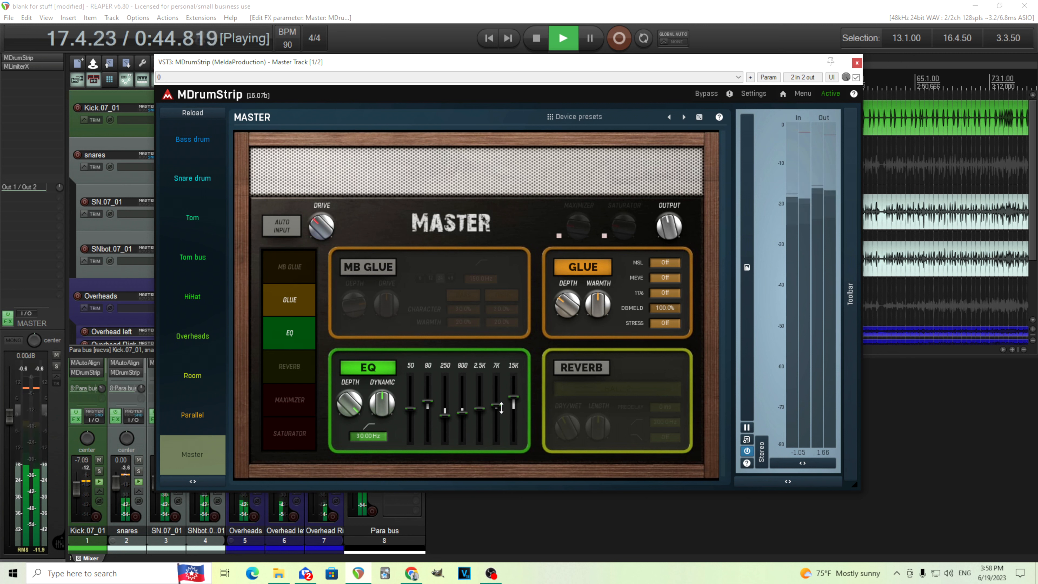
pyautogui.click(368, 367)
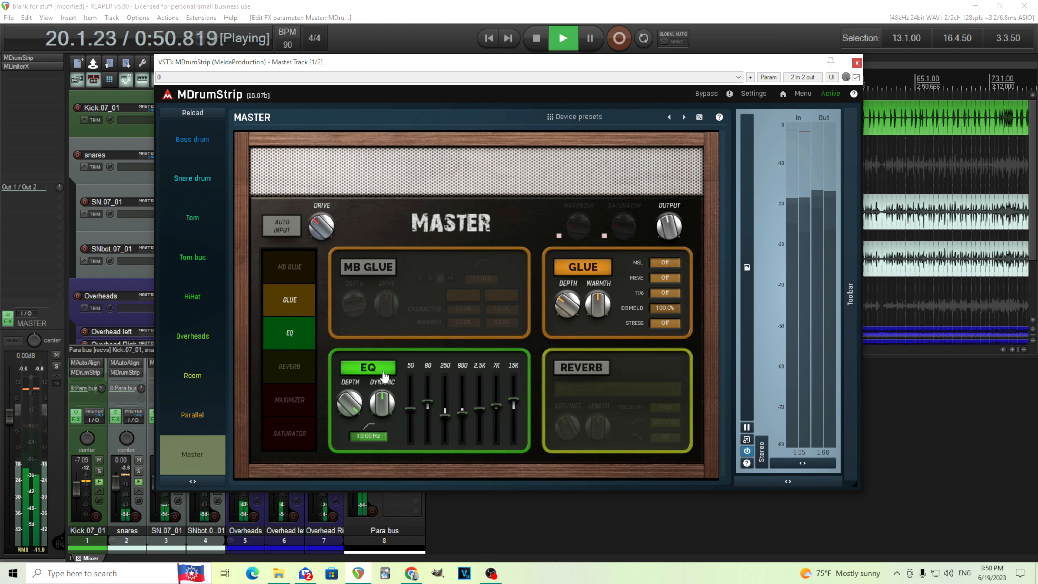
pyautogui.click(535, 37)
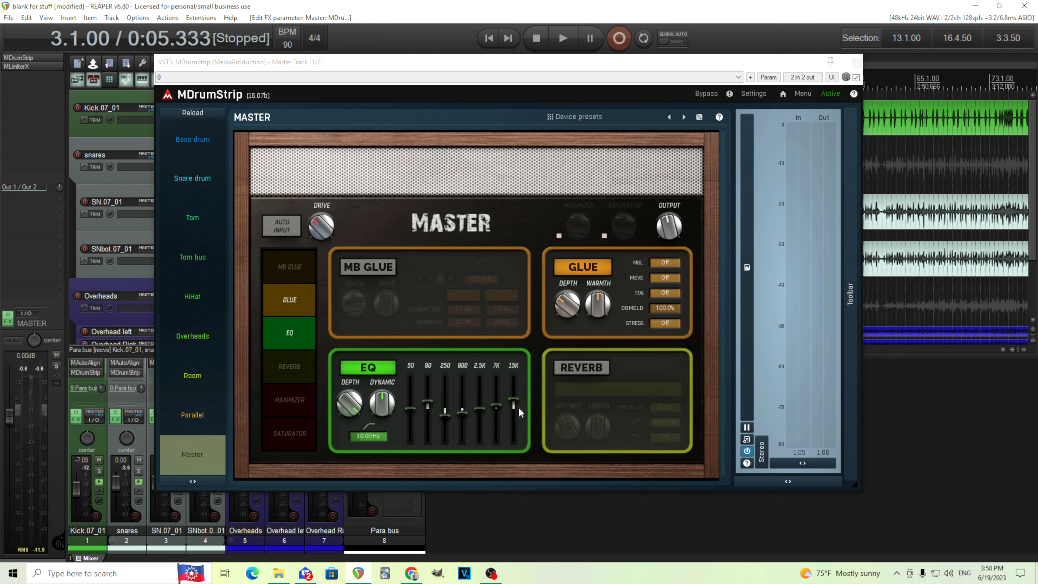
pyautogui.moveTo(517, 406)
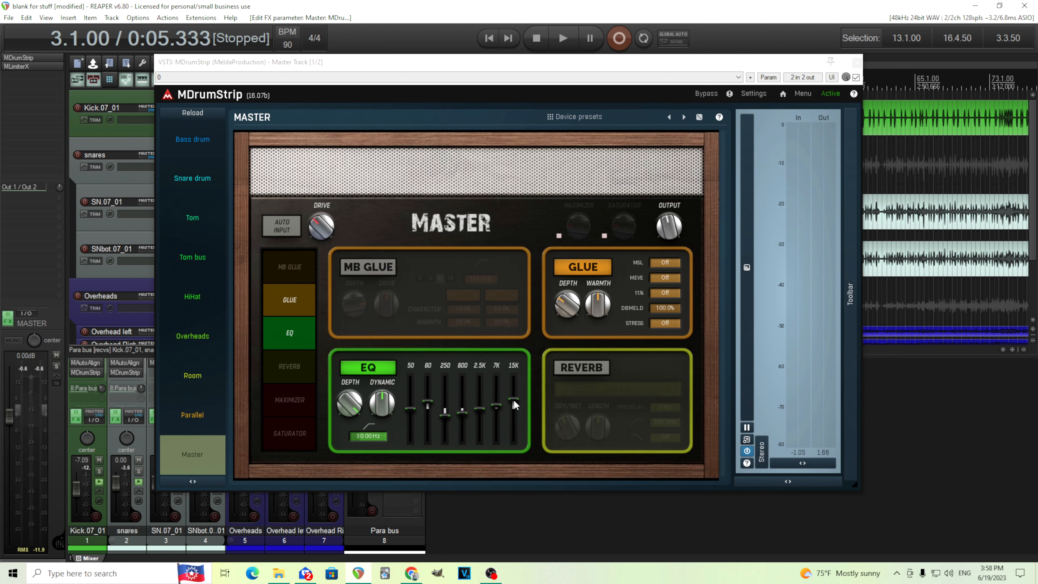
pyautogui.moveTo(478, 409)
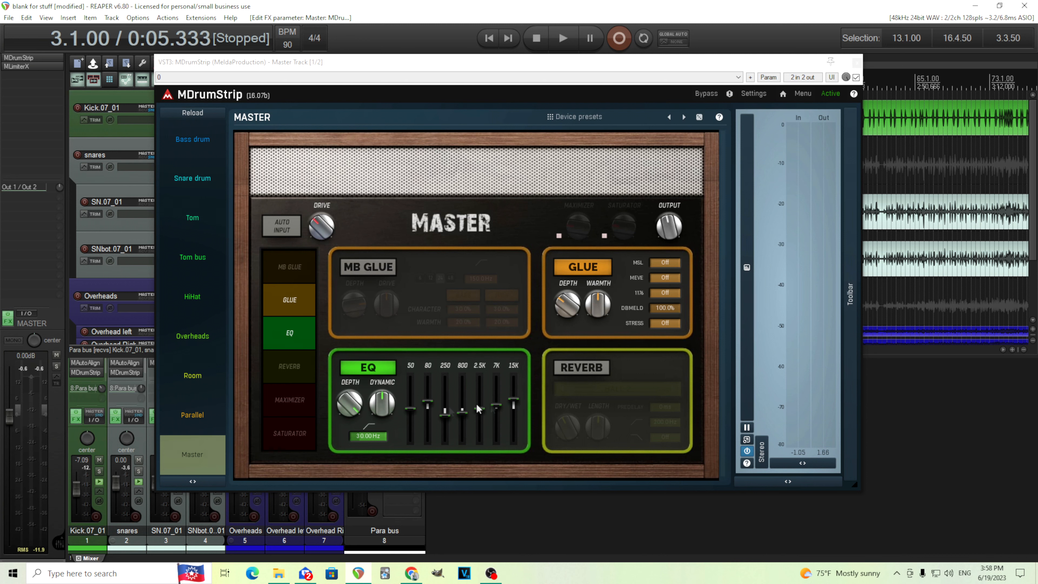
pyautogui.moveTo(468, 450)
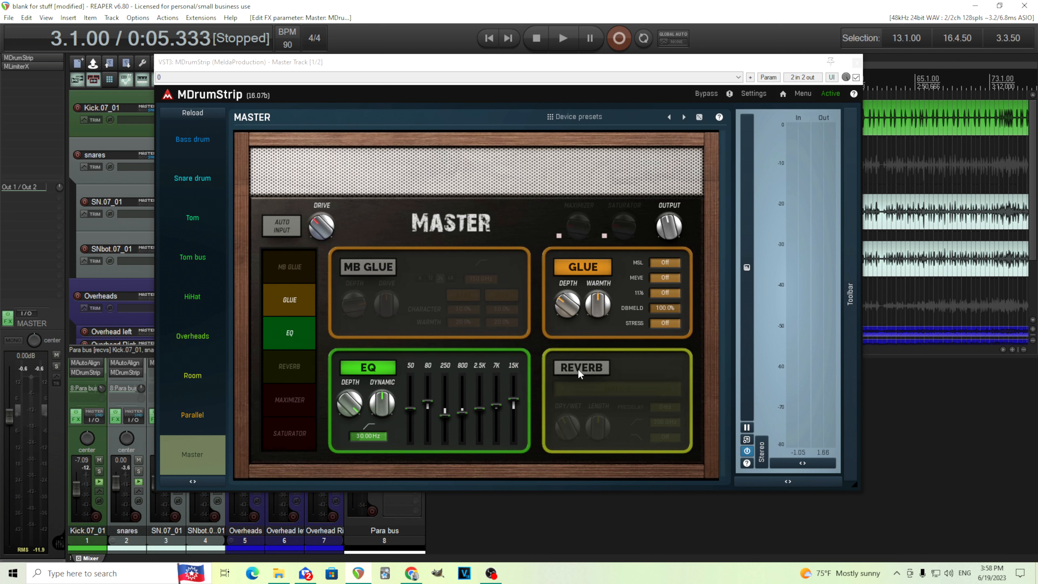
# Enable the master reverb and set its type to Big room after trying Hall 3
pyautogui.click(289, 366)
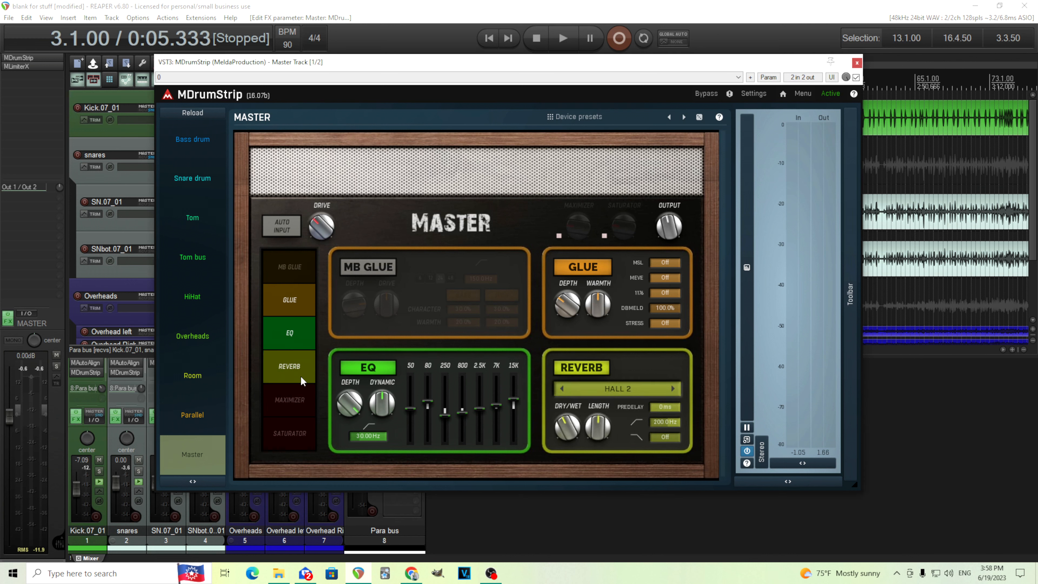
pyautogui.click(562, 37)
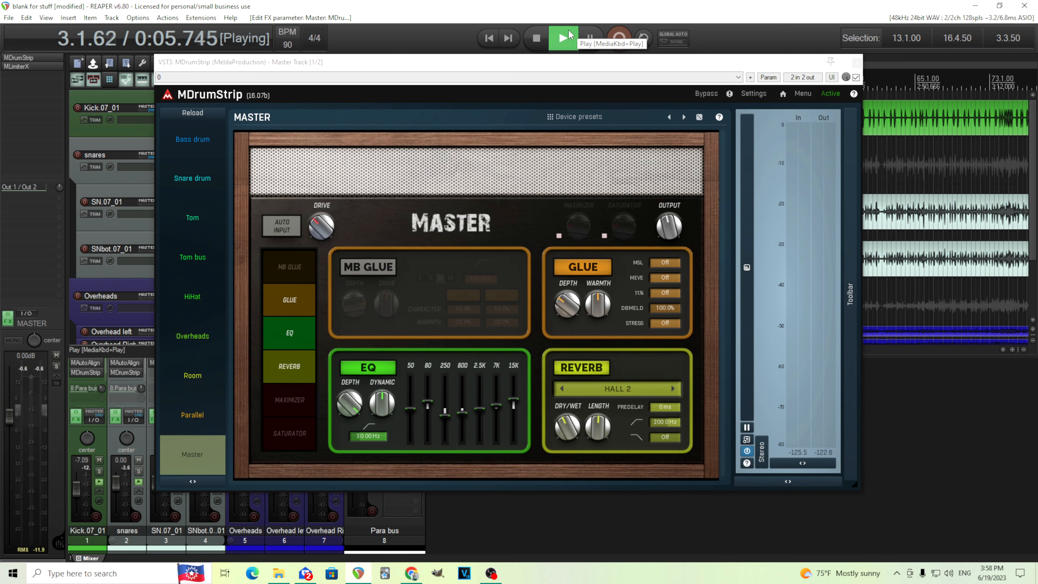
pyautogui.click(616, 388)
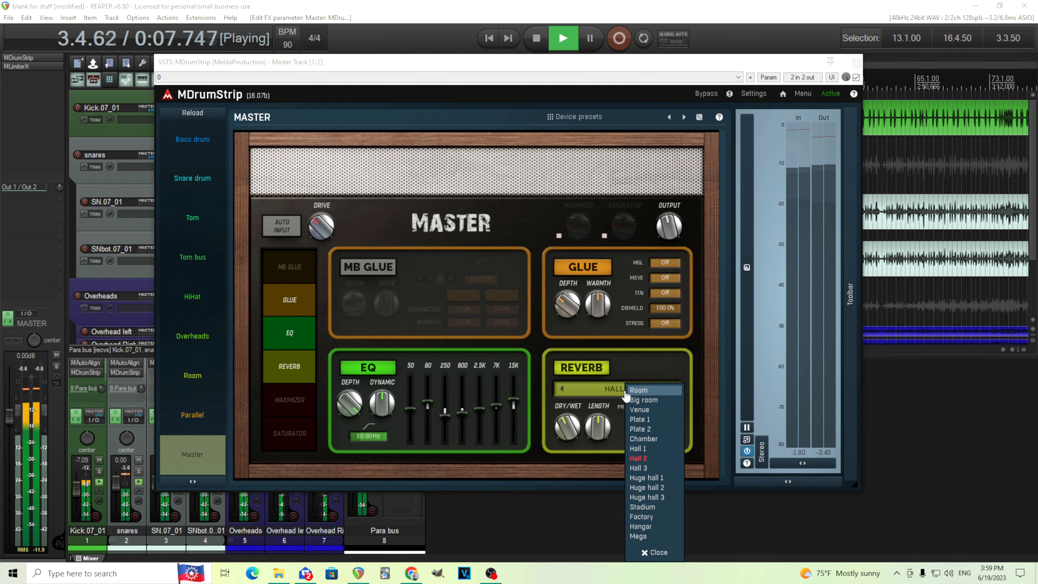
pyautogui.click(638, 467)
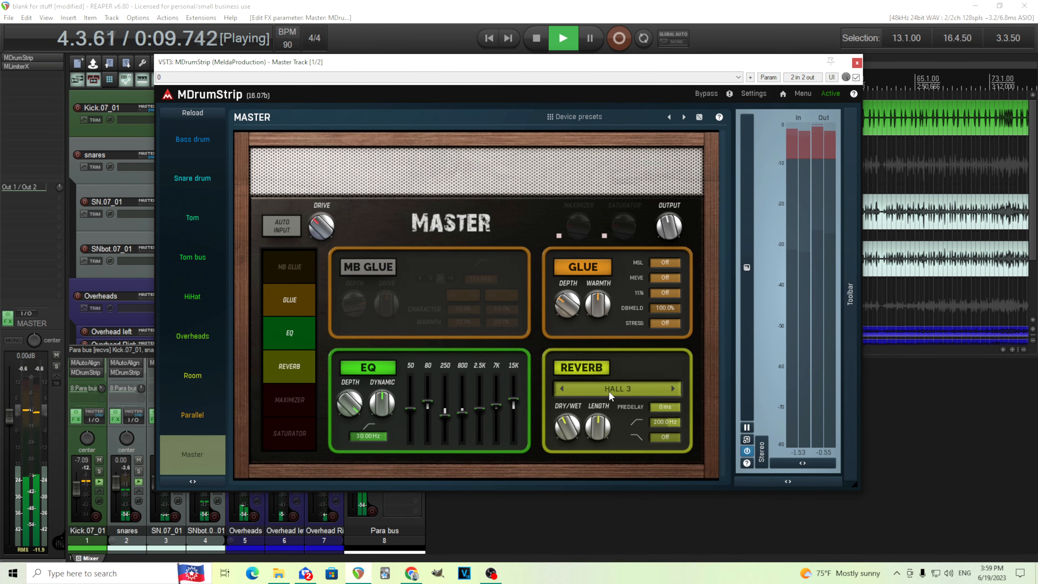
pyautogui.click(617, 389)
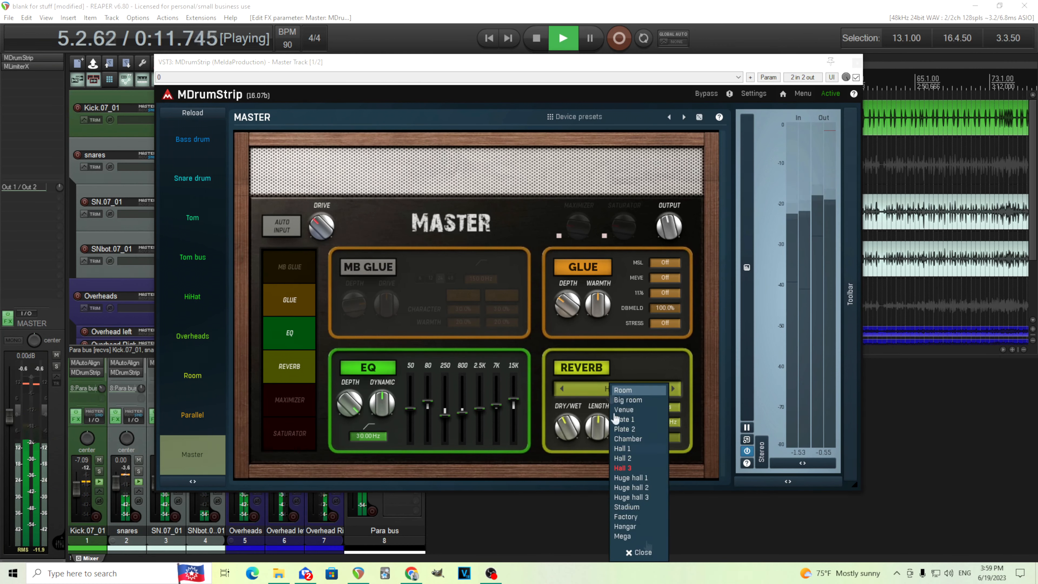
pyautogui.click(622, 535)
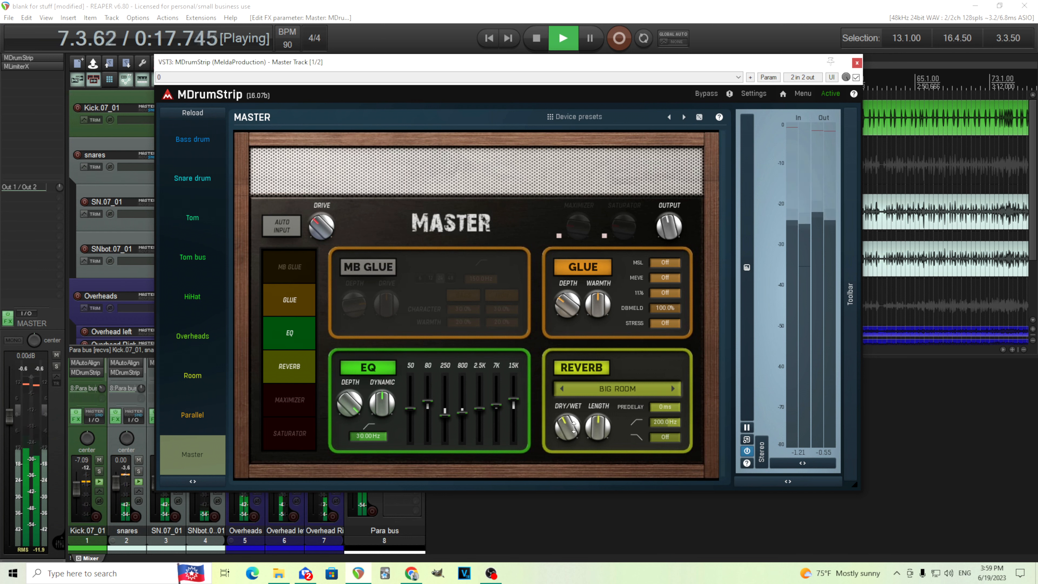
# Adjust the reverb length and set its filter to 270 Hz, bypassing it to compare, keeping Big room
pyautogui.moveTo(597, 426); pyautogui.dragTo(597, 407)
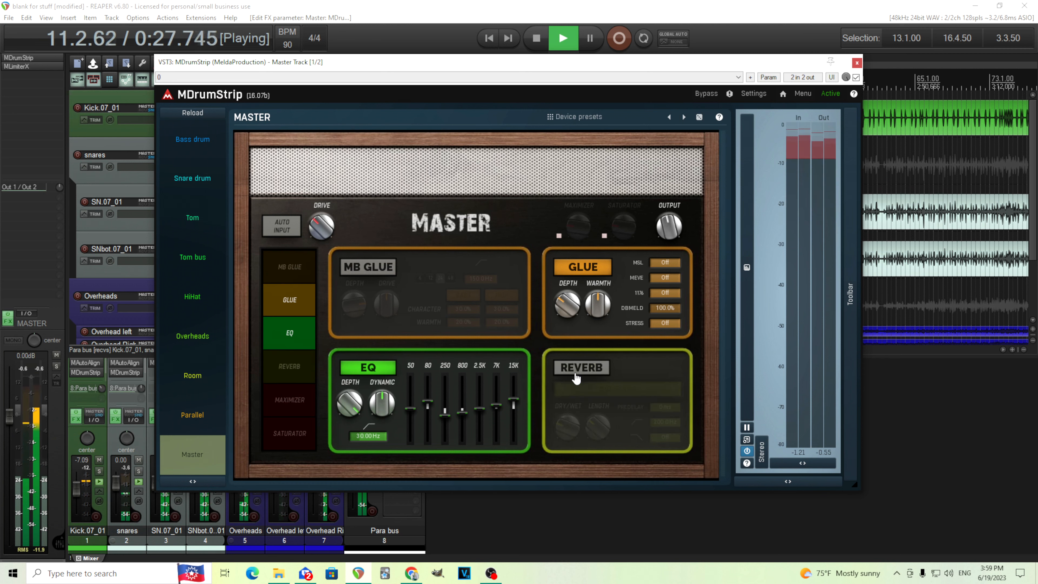
pyautogui.click(581, 367)
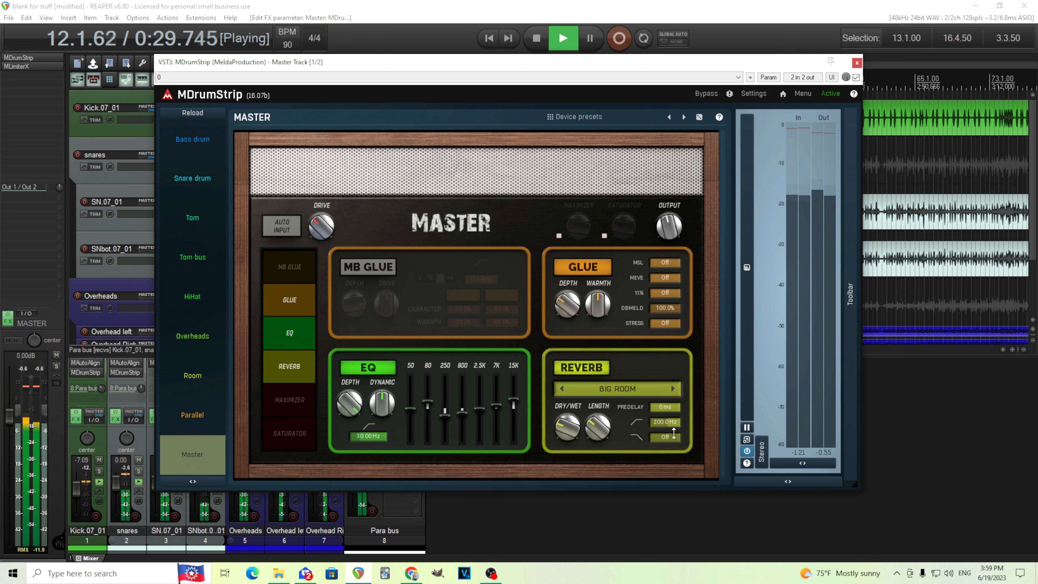
pyautogui.moveTo(665, 422); pyautogui.dragTo(666, 411)
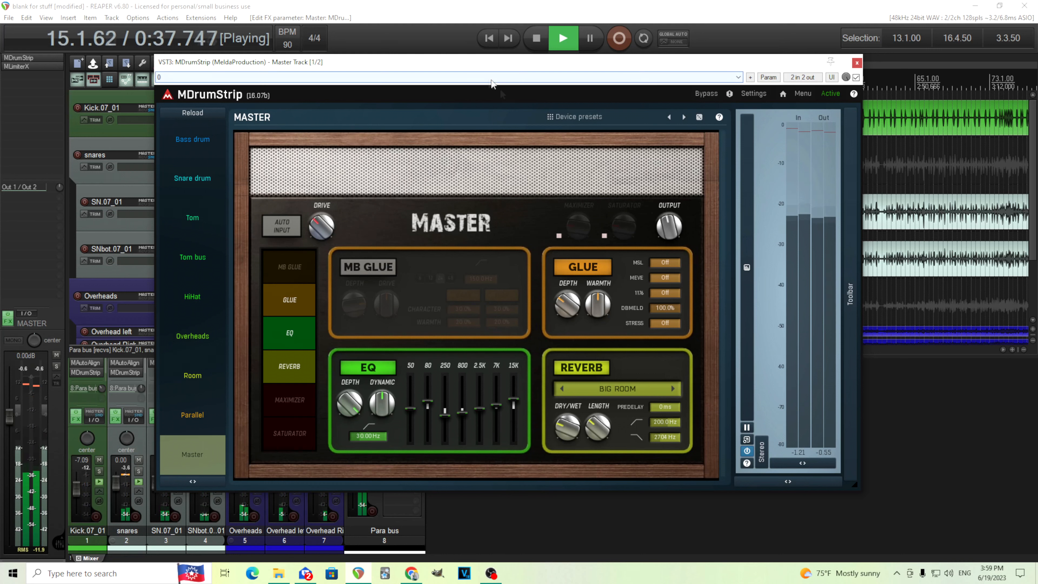
pyautogui.click(581, 368)
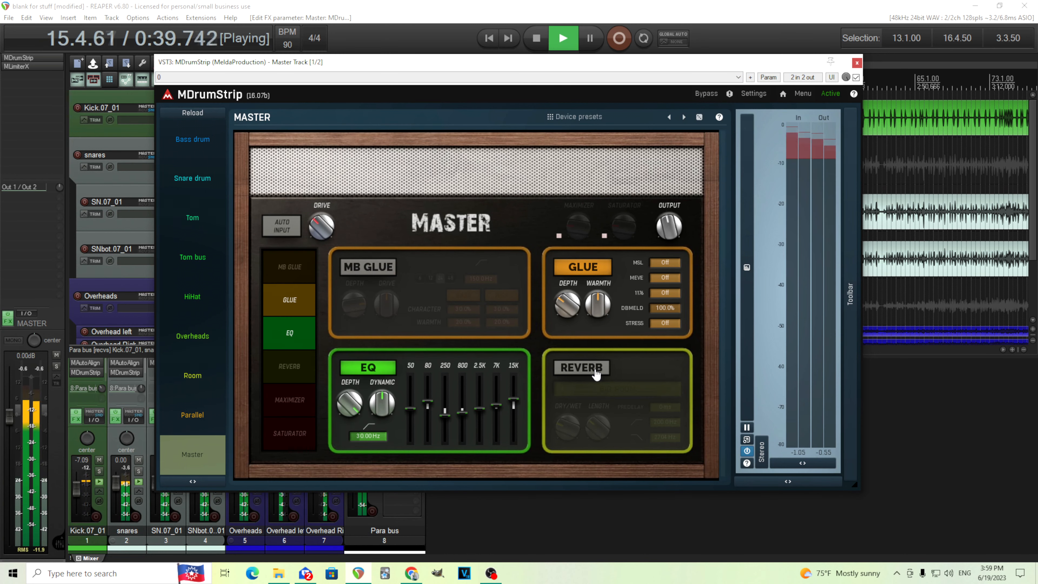
pyautogui.click(581, 367)
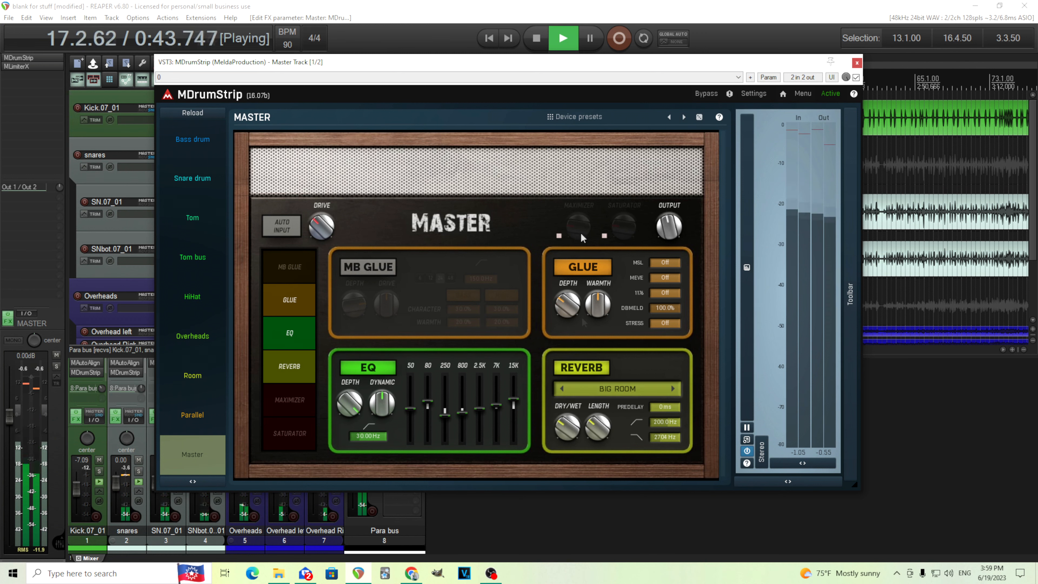
pyautogui.click(535, 38)
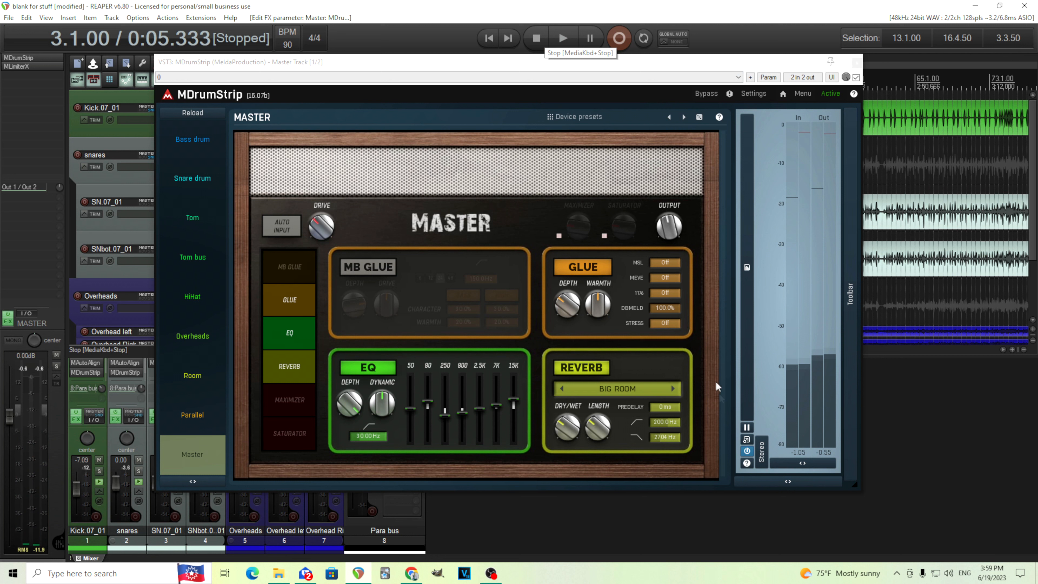
pyautogui.click(616, 389)
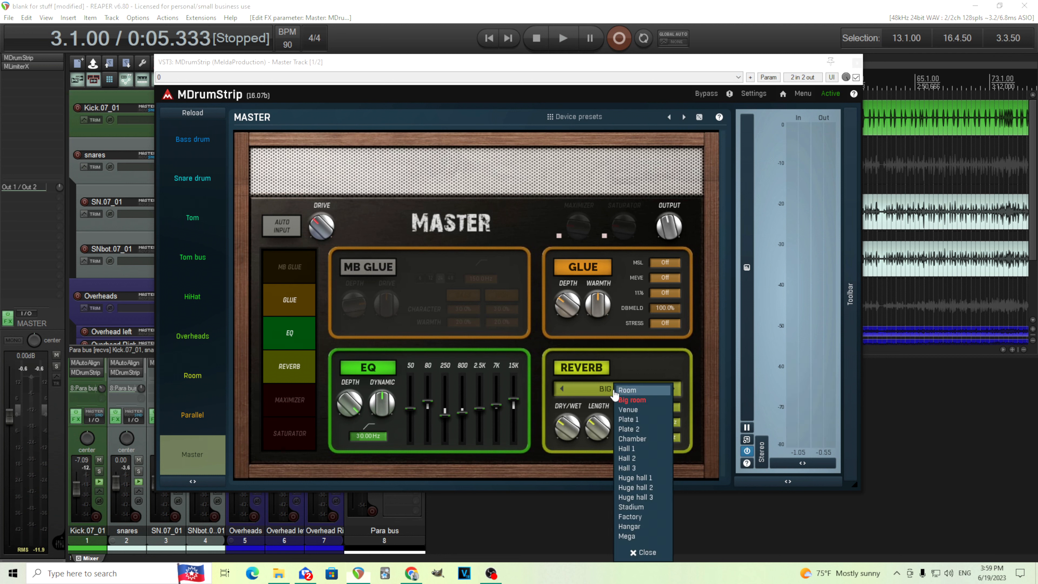
pyautogui.moveTo(628, 400)
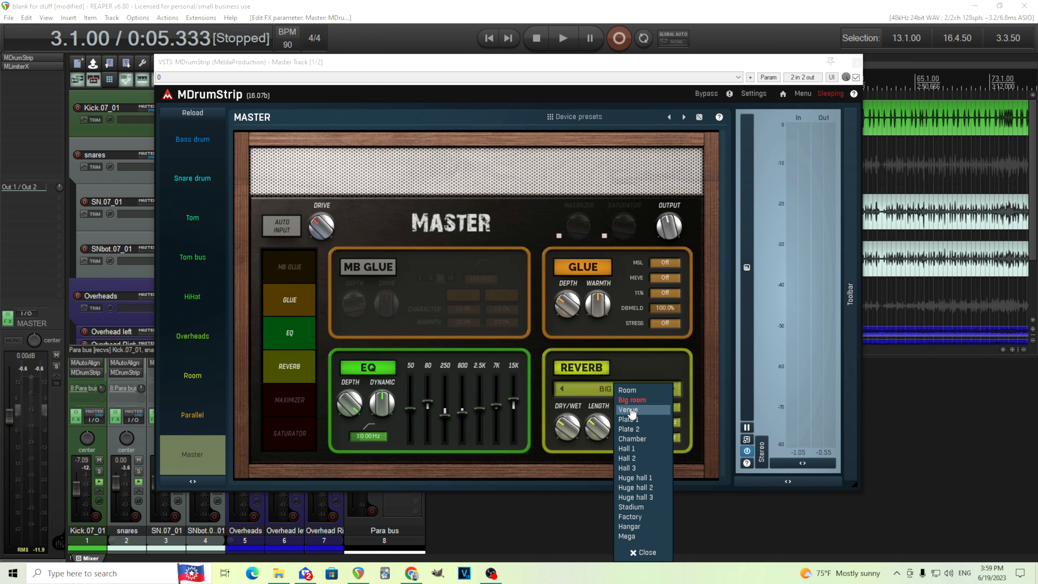
pyautogui.click(631, 399)
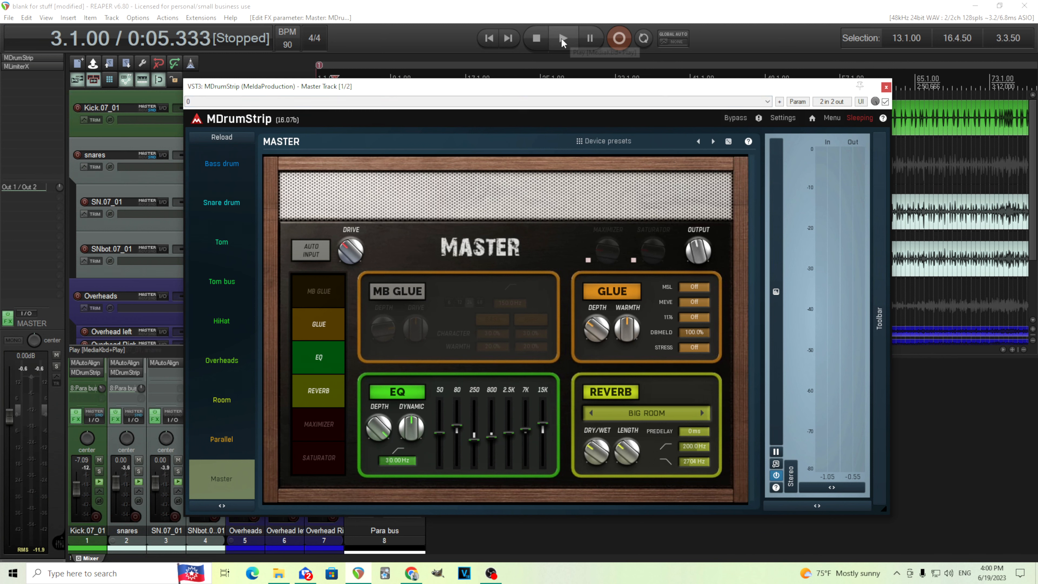
# Play back the finished drum mix and close the master MDrumStrip window
pyautogui.click(562, 38)
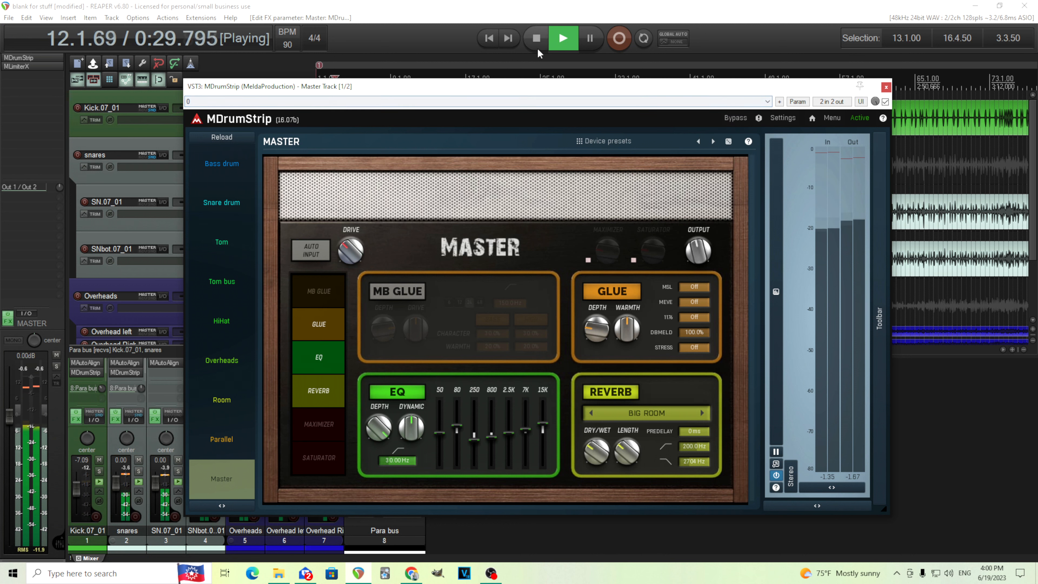
pyautogui.click(536, 38)
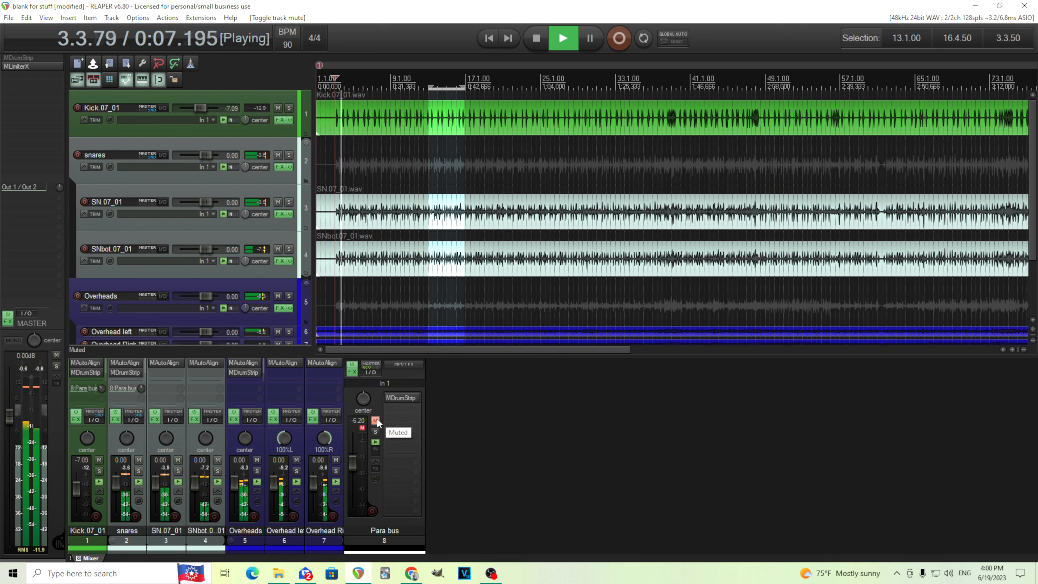
# Mute the Para bus and bypass its MDrumStrip to A/B the mix, then stop playback
pyautogui.click(374, 422)
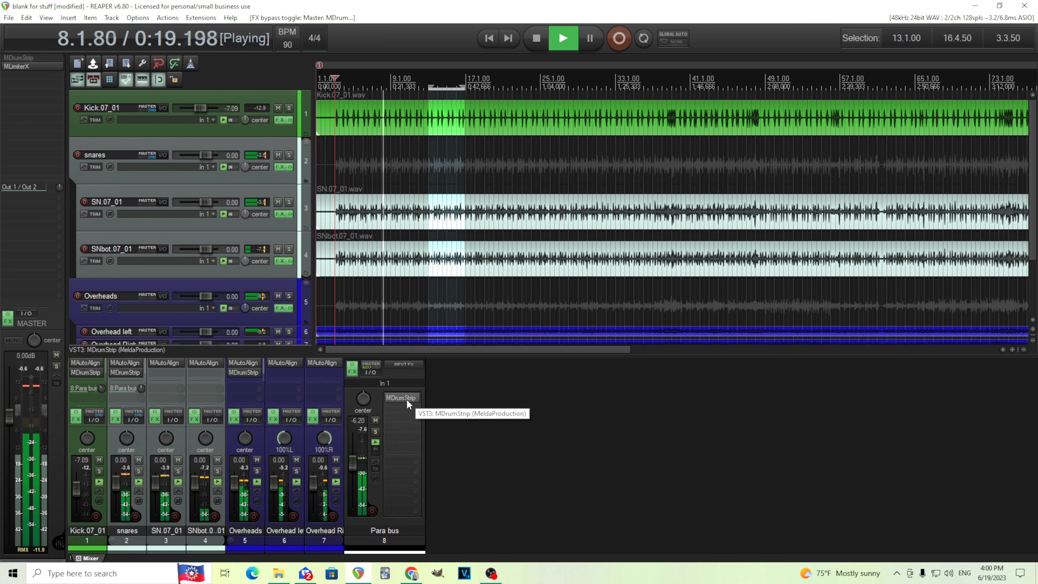
pyautogui.click(401, 398)
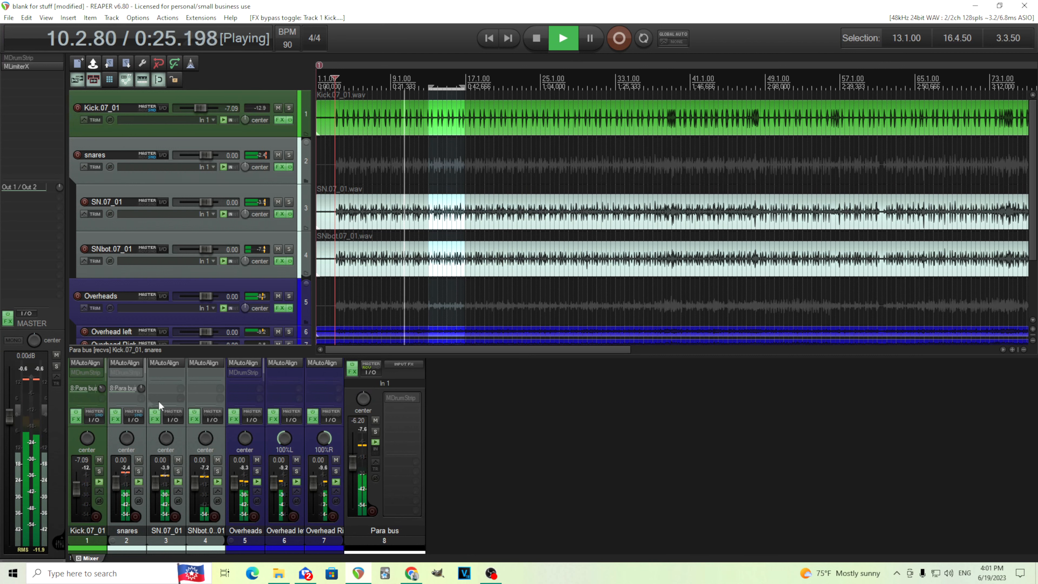
pyautogui.moveTo(85, 363)
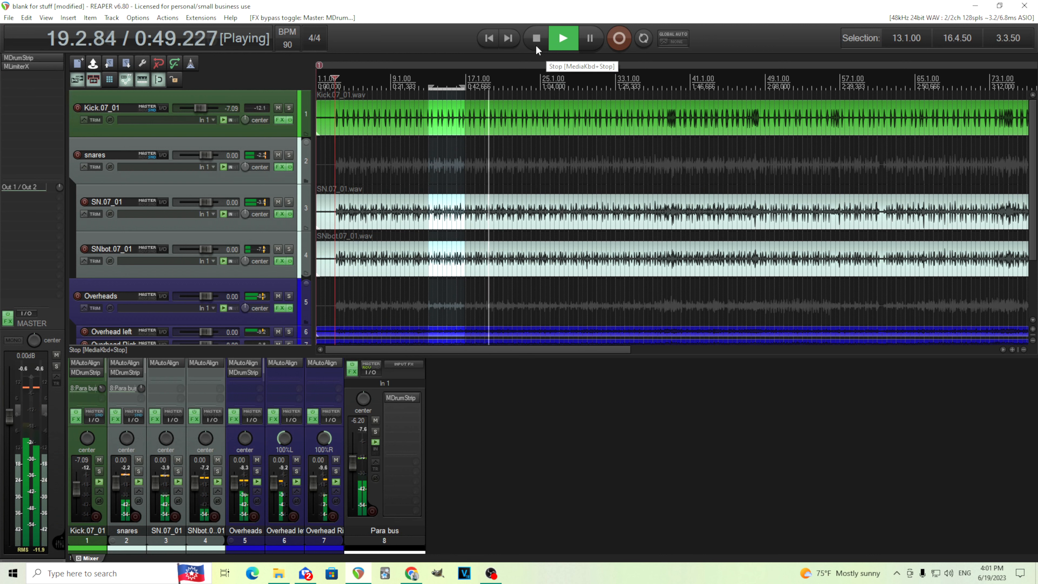
pyautogui.click(534, 38)
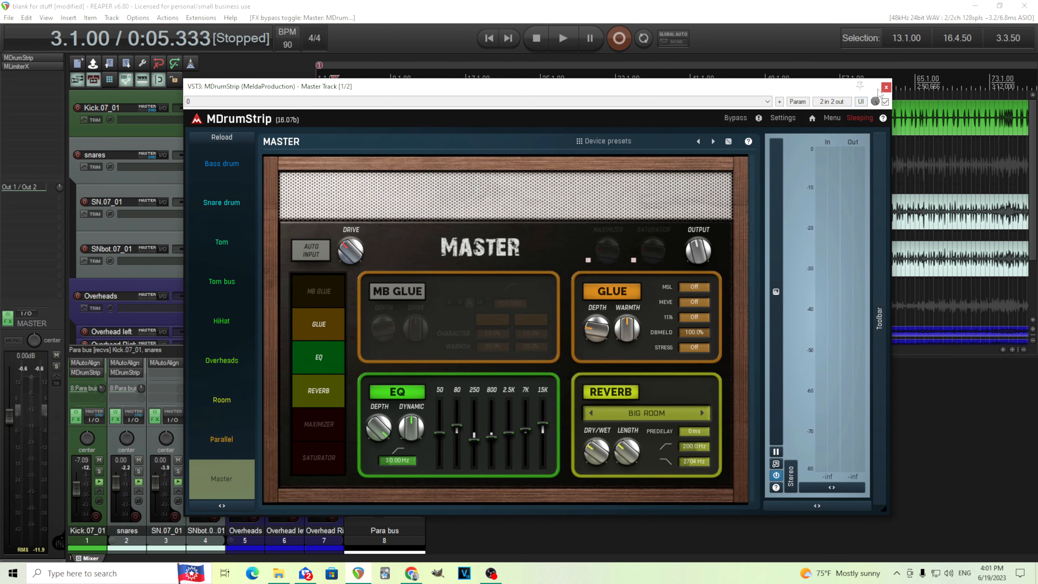
# Close the master strip, review the Para bus MDrumStrip window, then close it
pyautogui.click(885, 87)
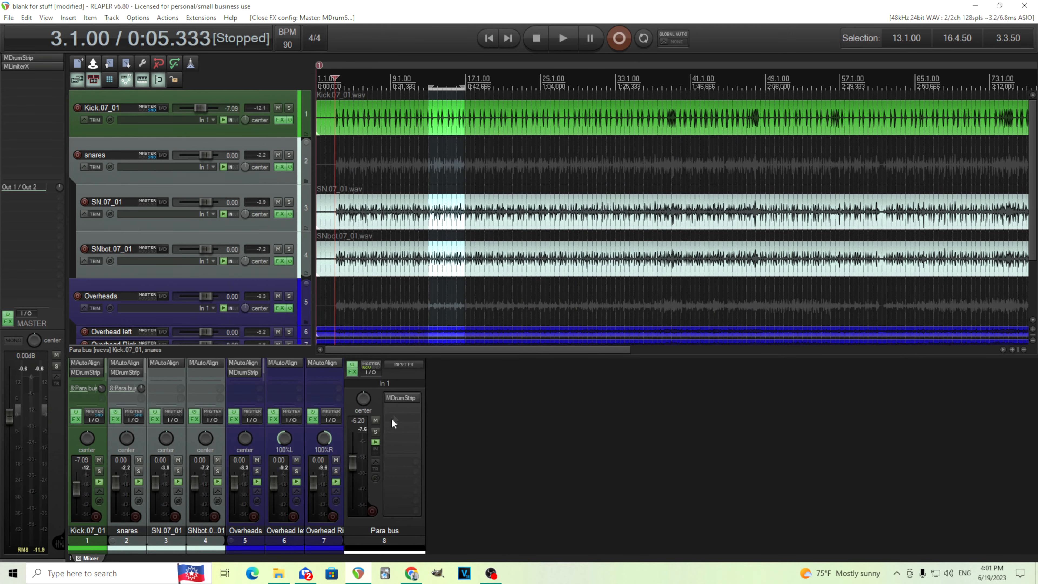
pyautogui.click(402, 397)
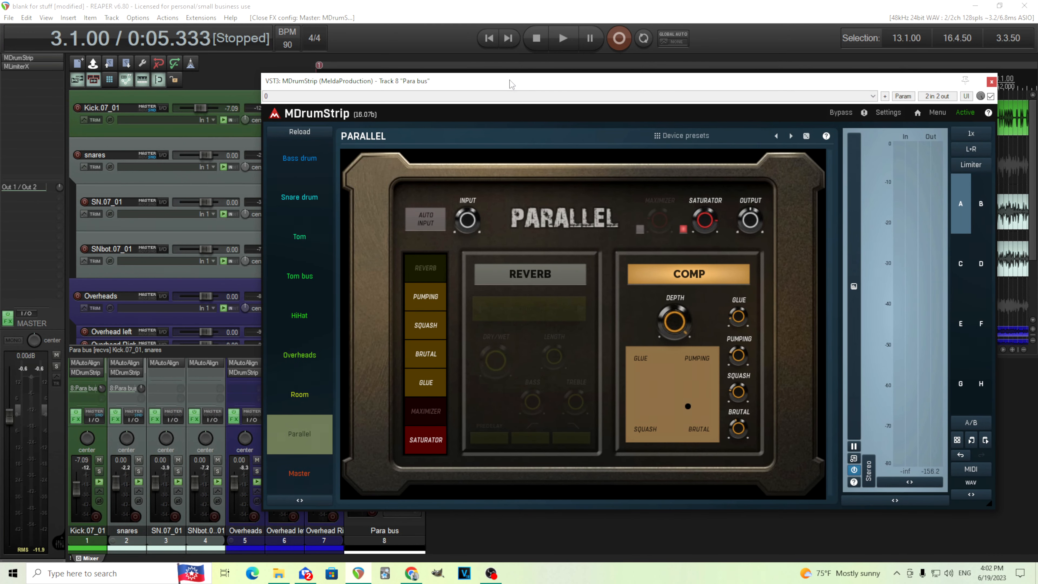
pyautogui.moveTo(625, 393)
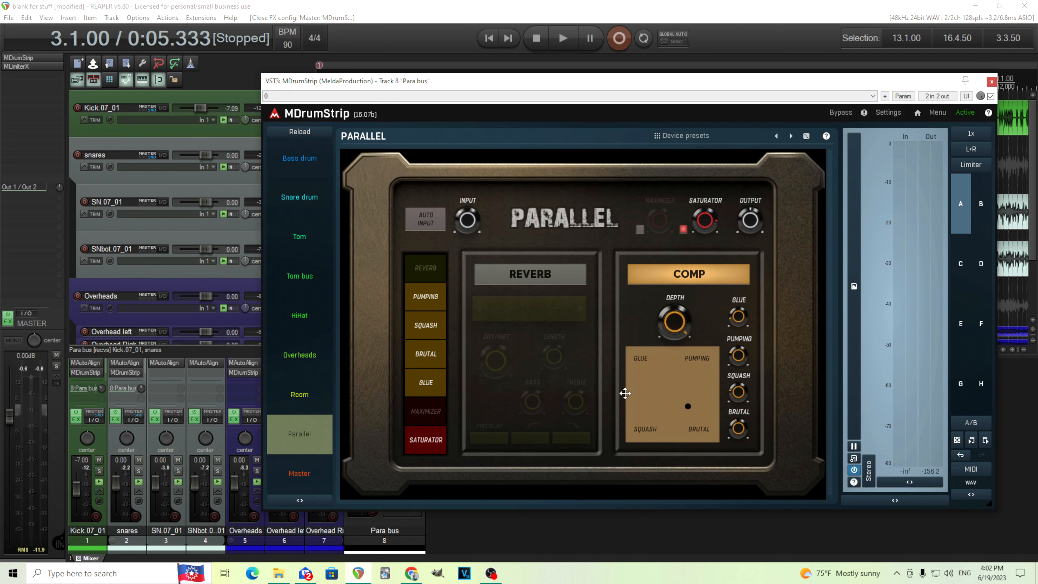
pyautogui.moveTo(536, 461)
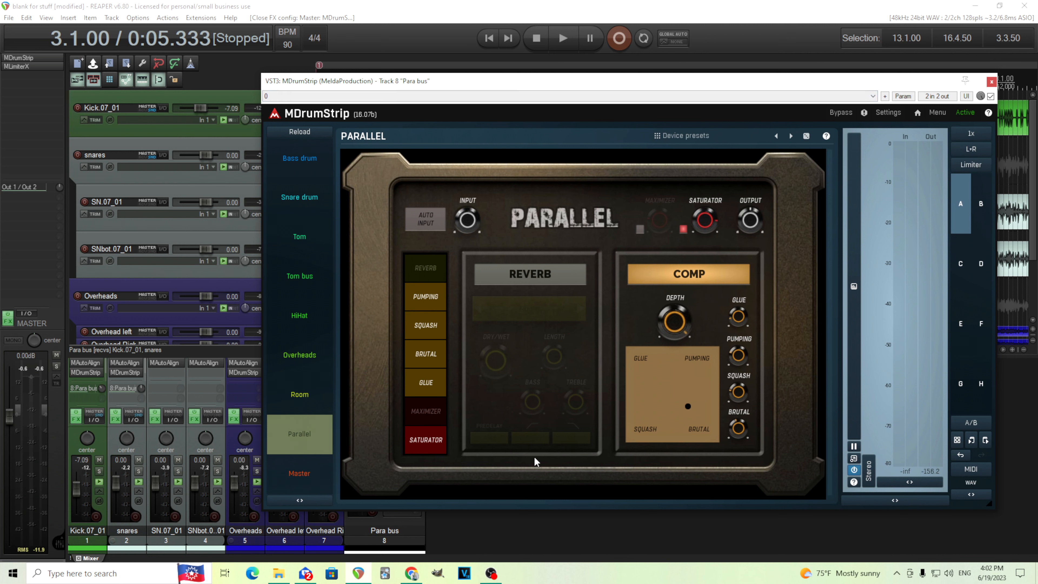
pyautogui.moveTo(562, 425)
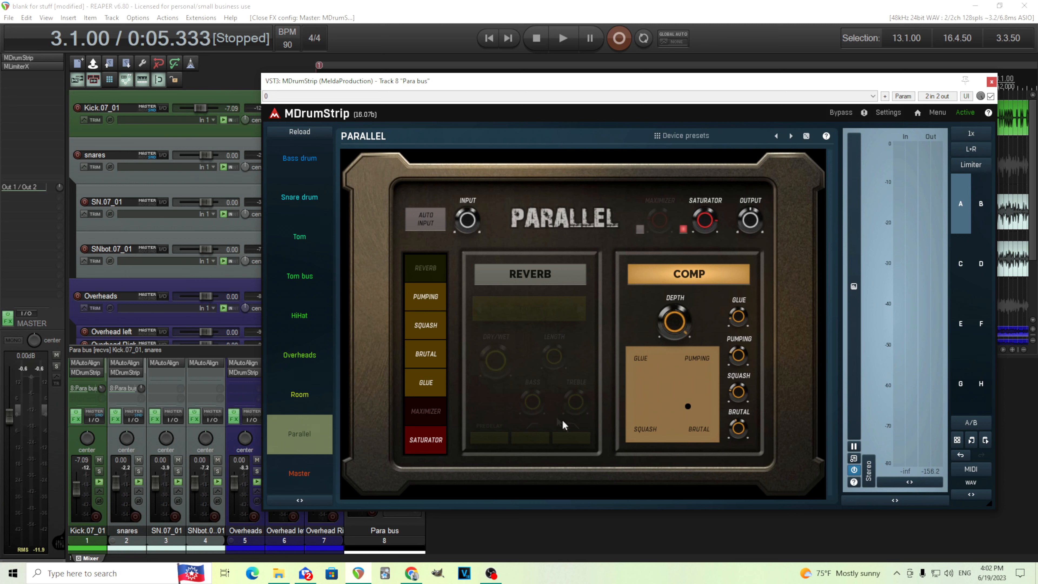
pyautogui.moveTo(301, 390)
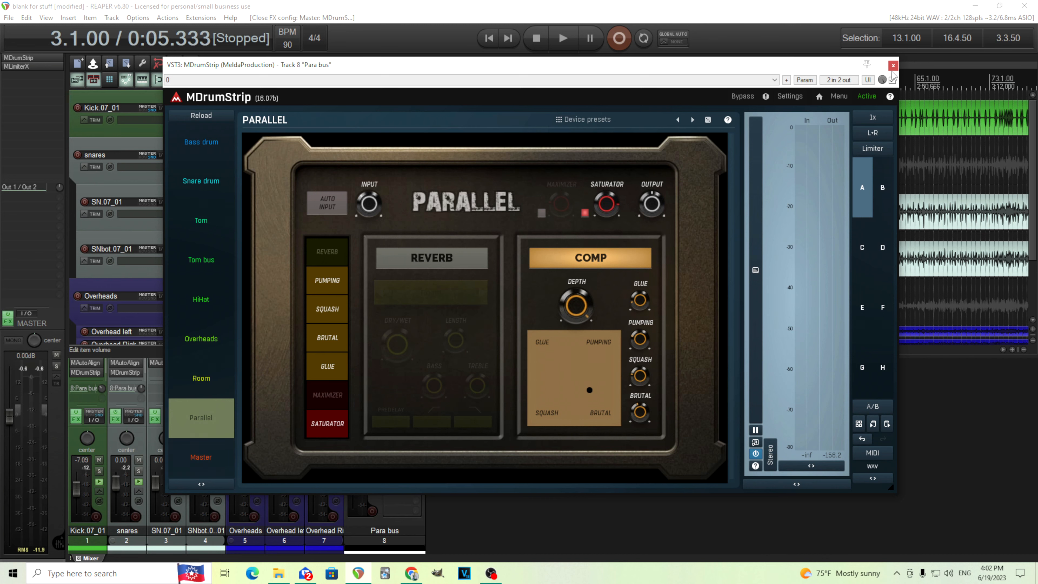
pyautogui.click(892, 65)
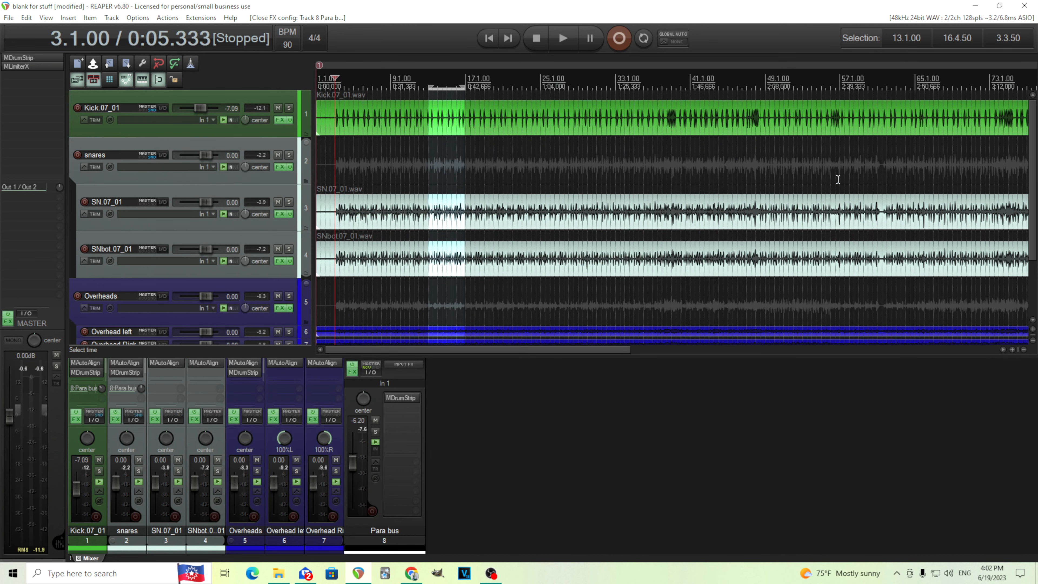